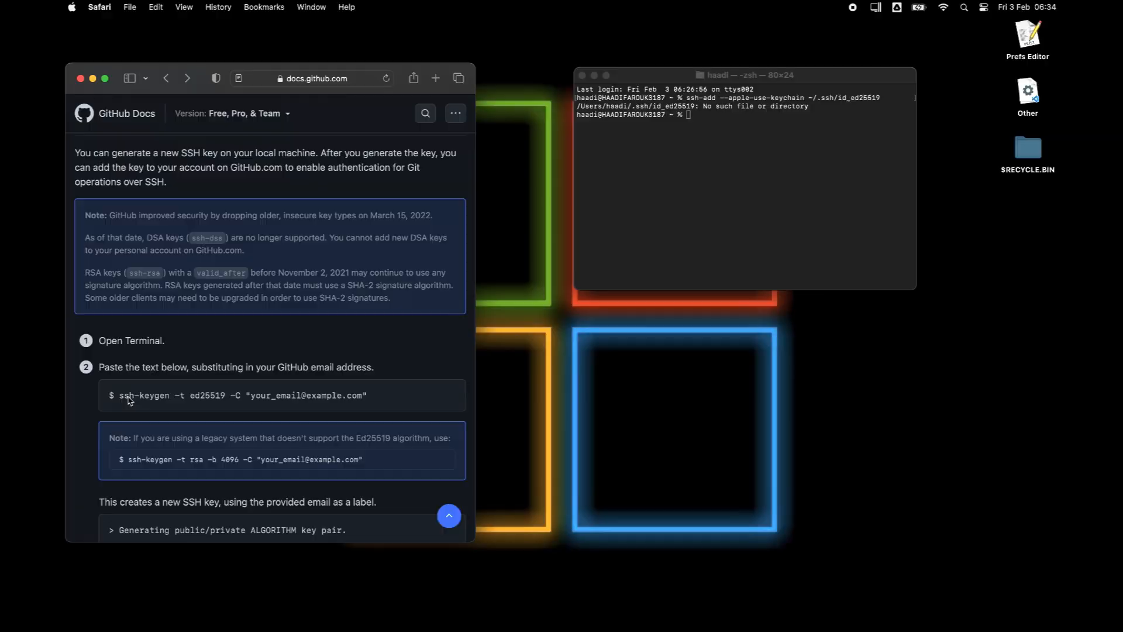
pyautogui.moveTo(121, 394); pyautogui.dragTo(232, 394)
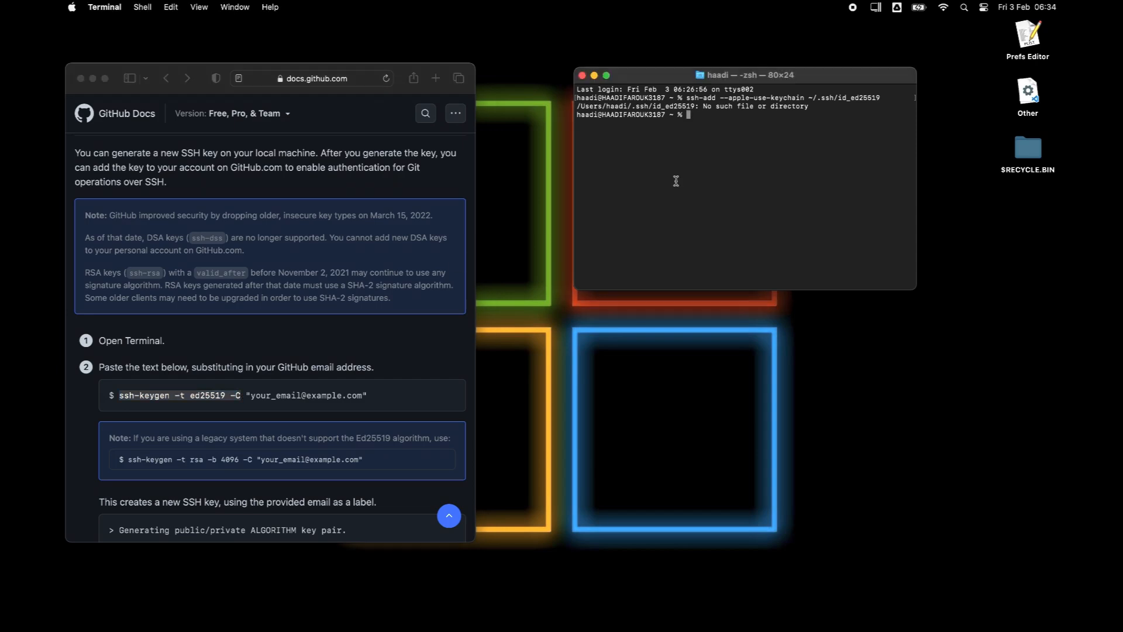
pyautogui.write('ssh-keygen -t ed25519 -C')
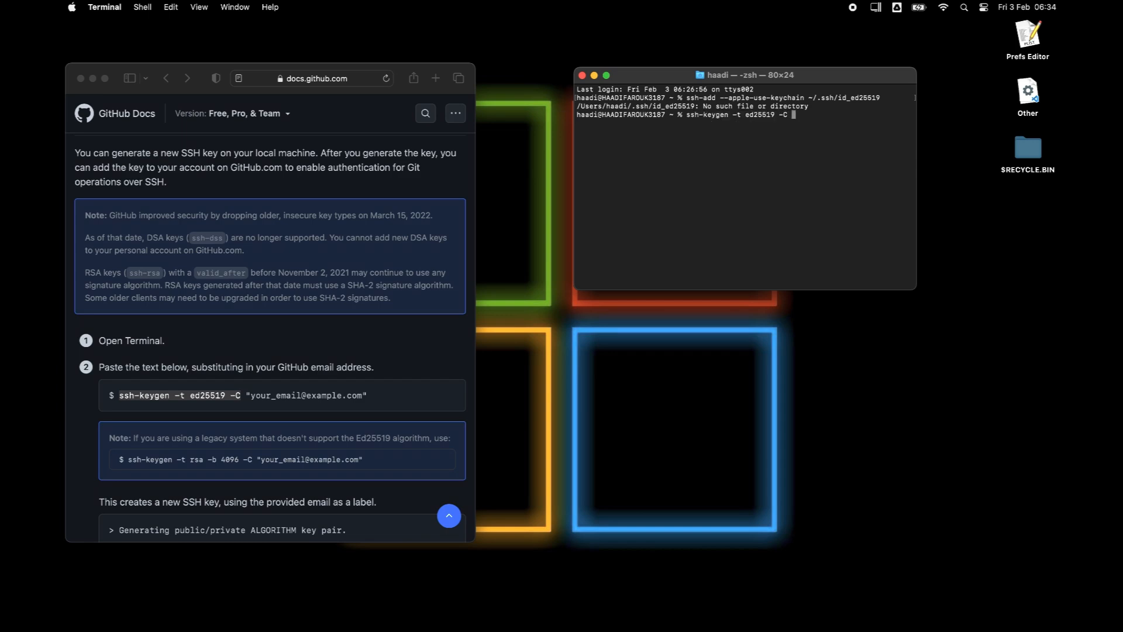
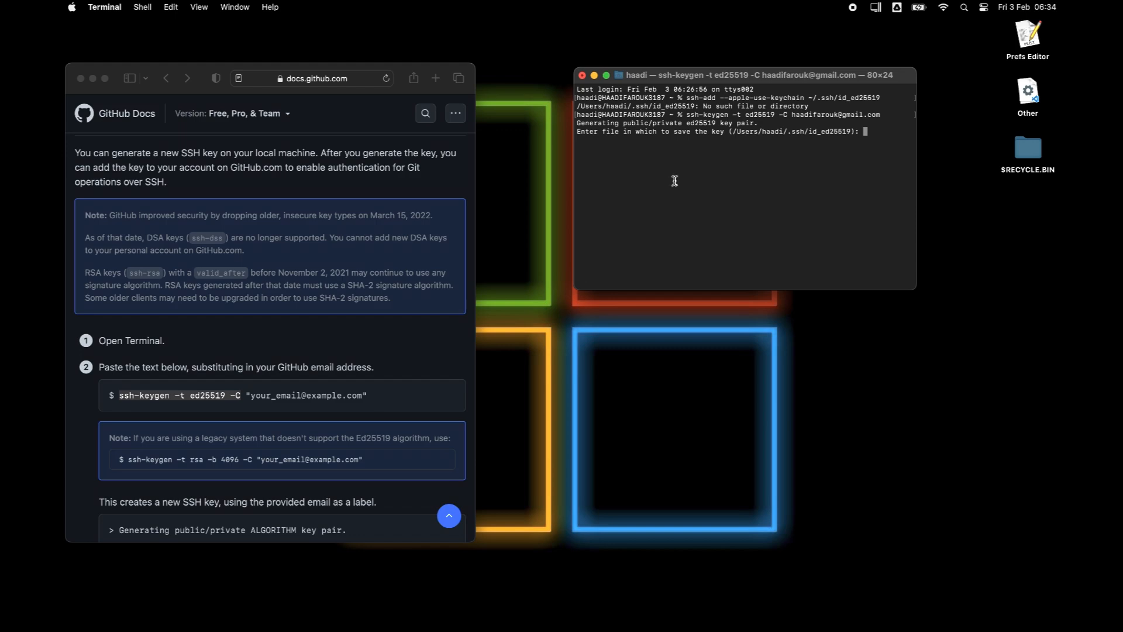
pyautogui.scroll(-3)
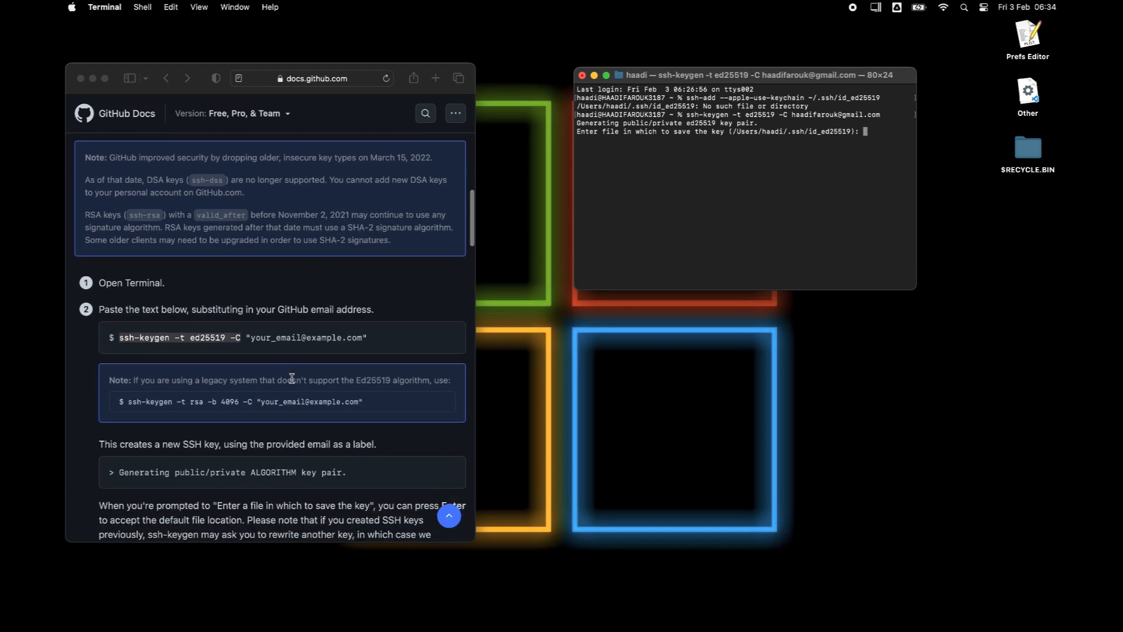
pyautogui.scroll(-3)
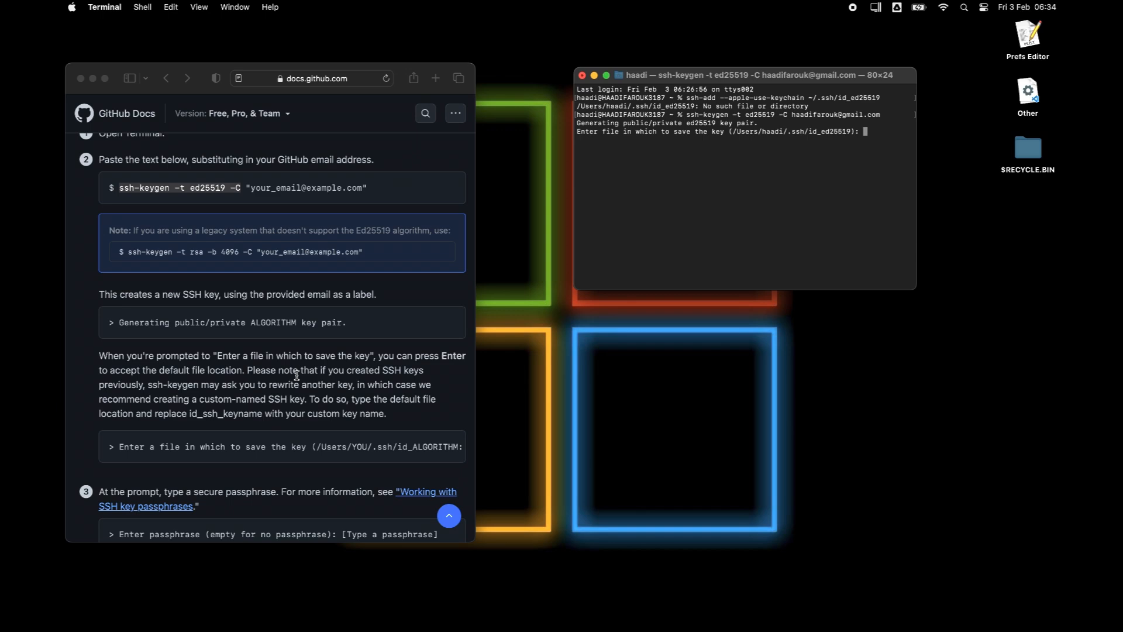
pyautogui.moveTo(405, 356)
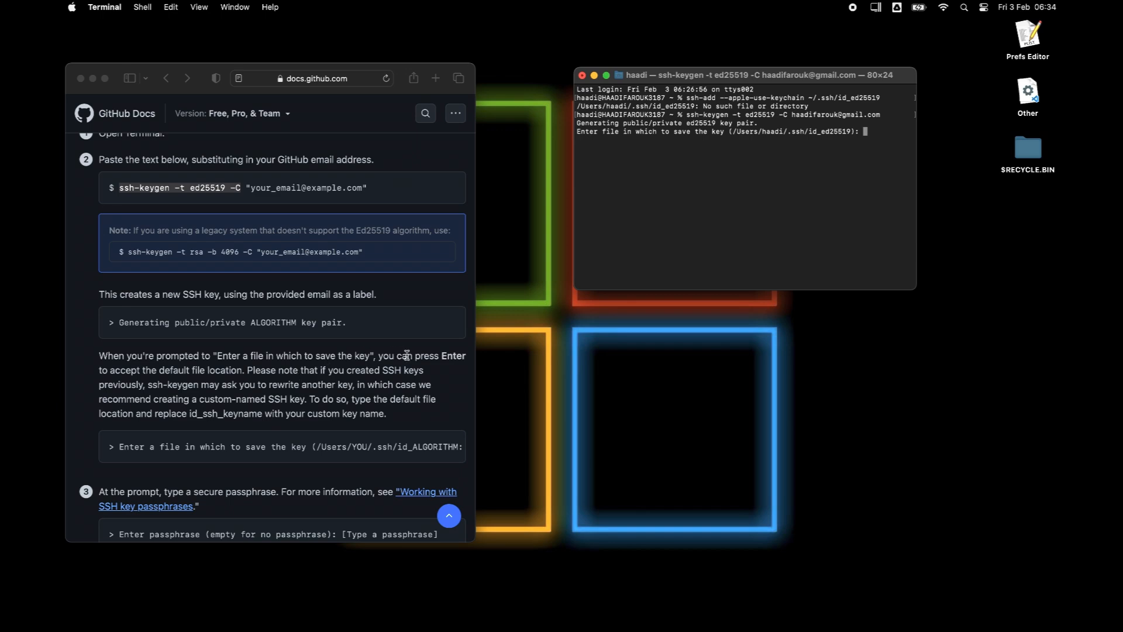
pyautogui.moveTo(388, 386)
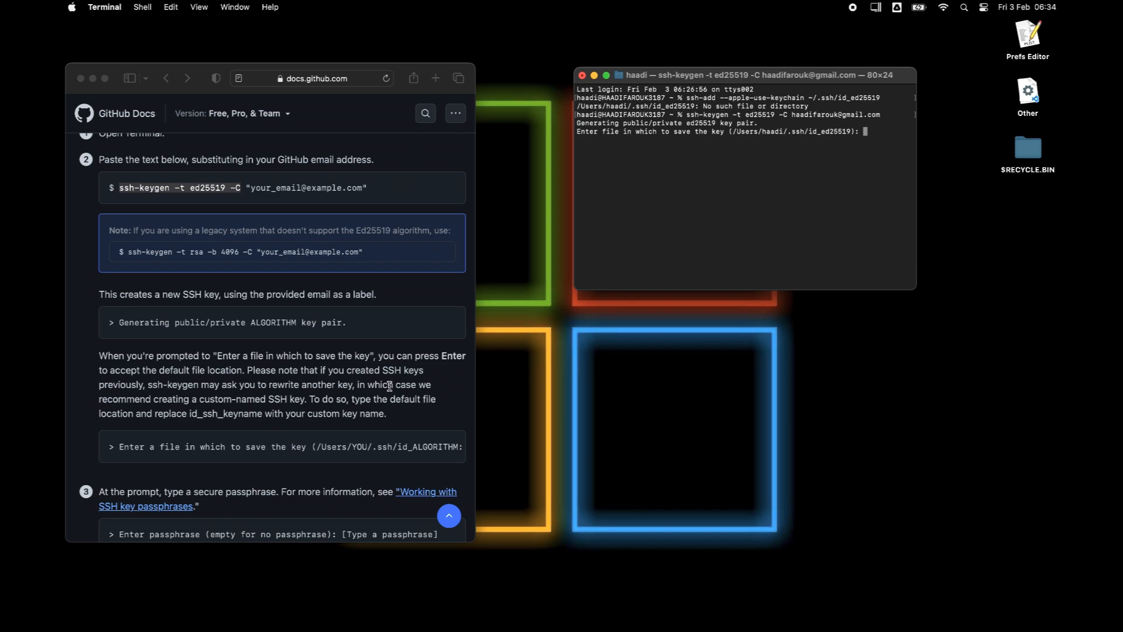
pyautogui.moveTo(474, 400)
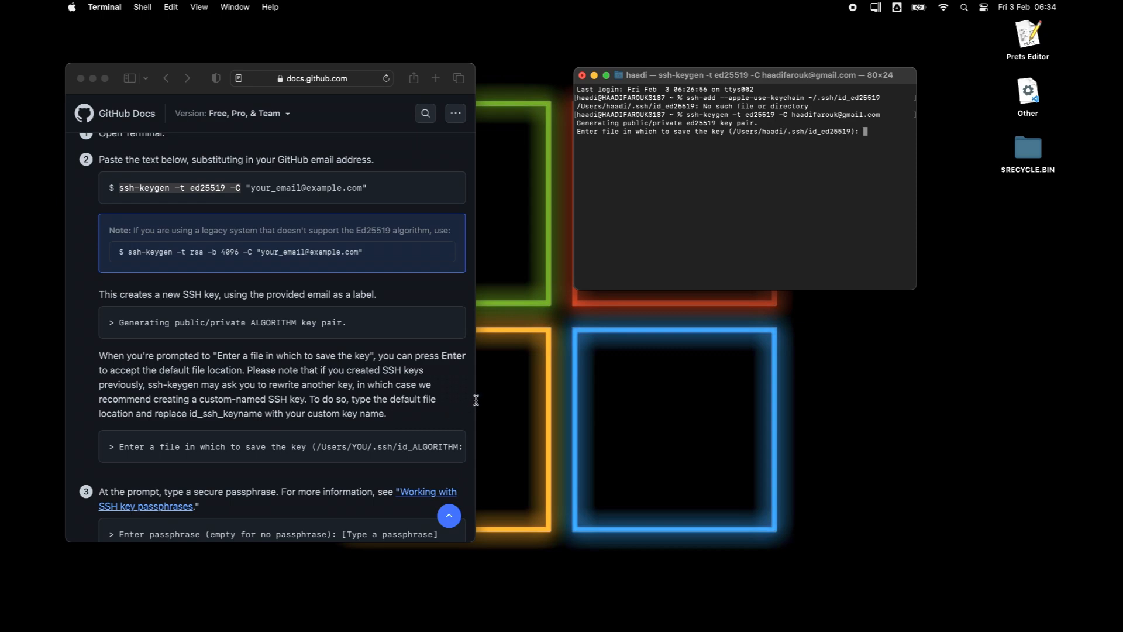
pyautogui.moveTo(478, 398)
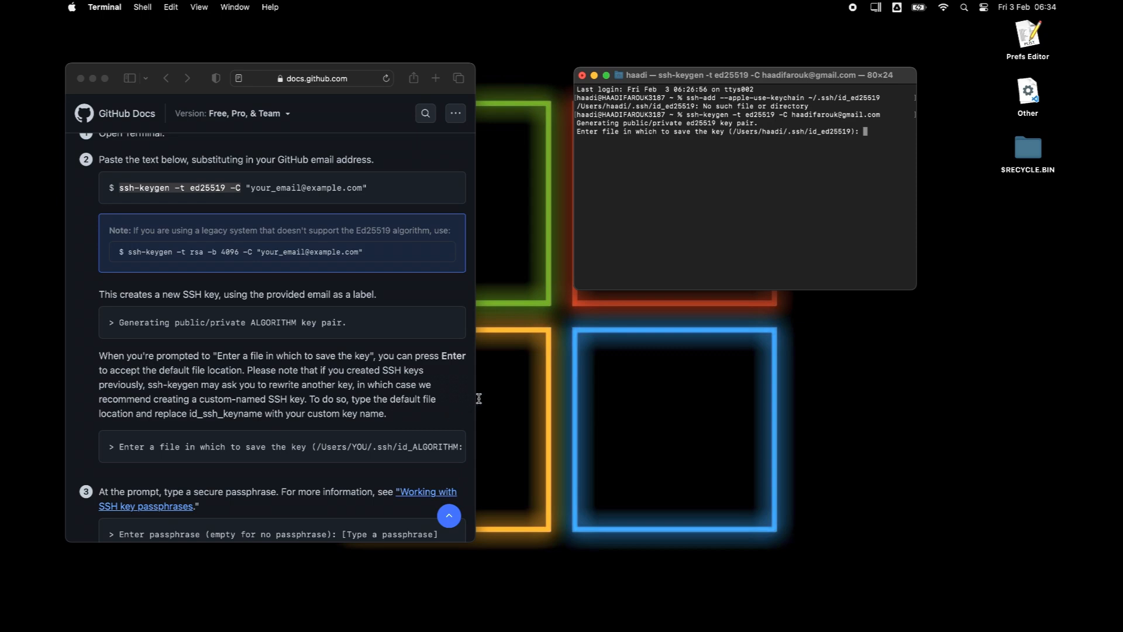
pyautogui.moveTo(685, 195)
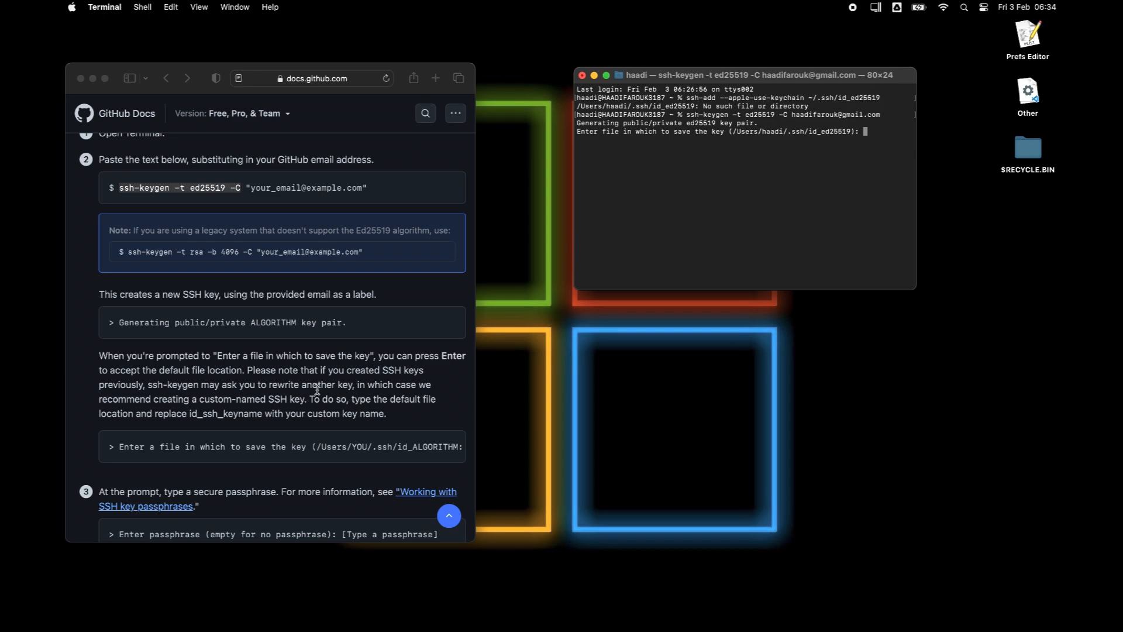
pyautogui.moveTo(229, 386)
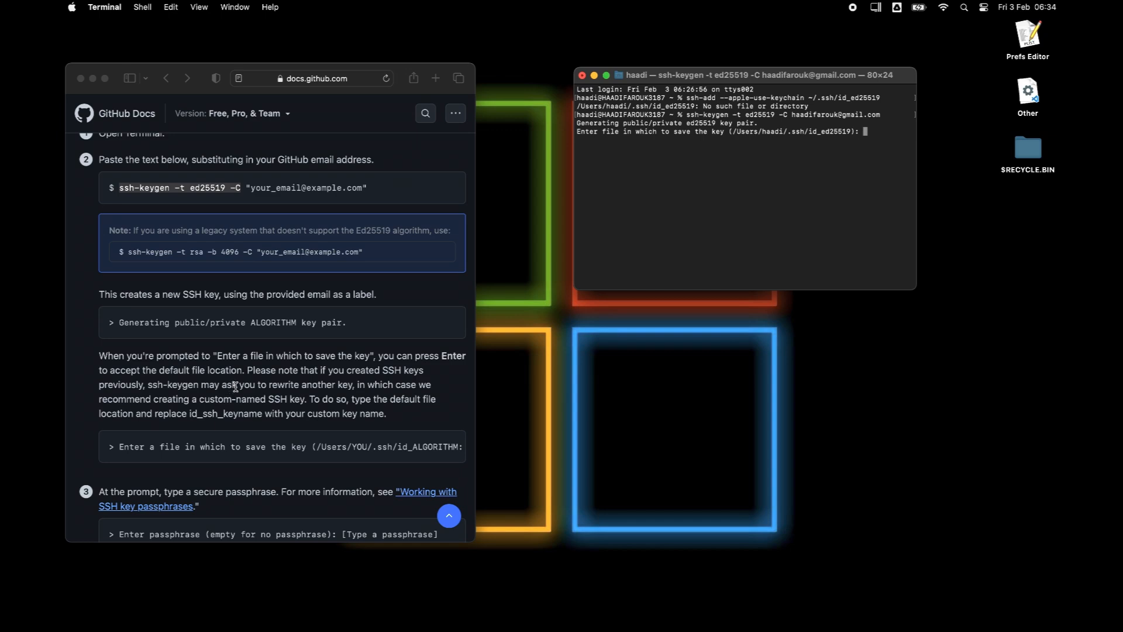
pyautogui.moveTo(239, 389)
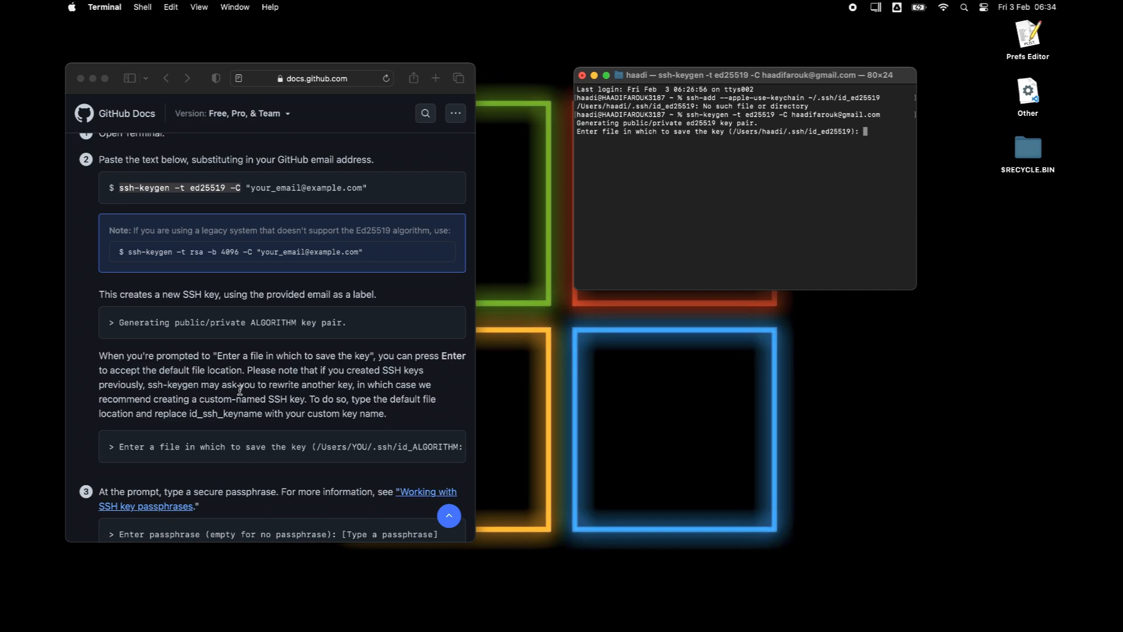
pyautogui.scroll(-3)
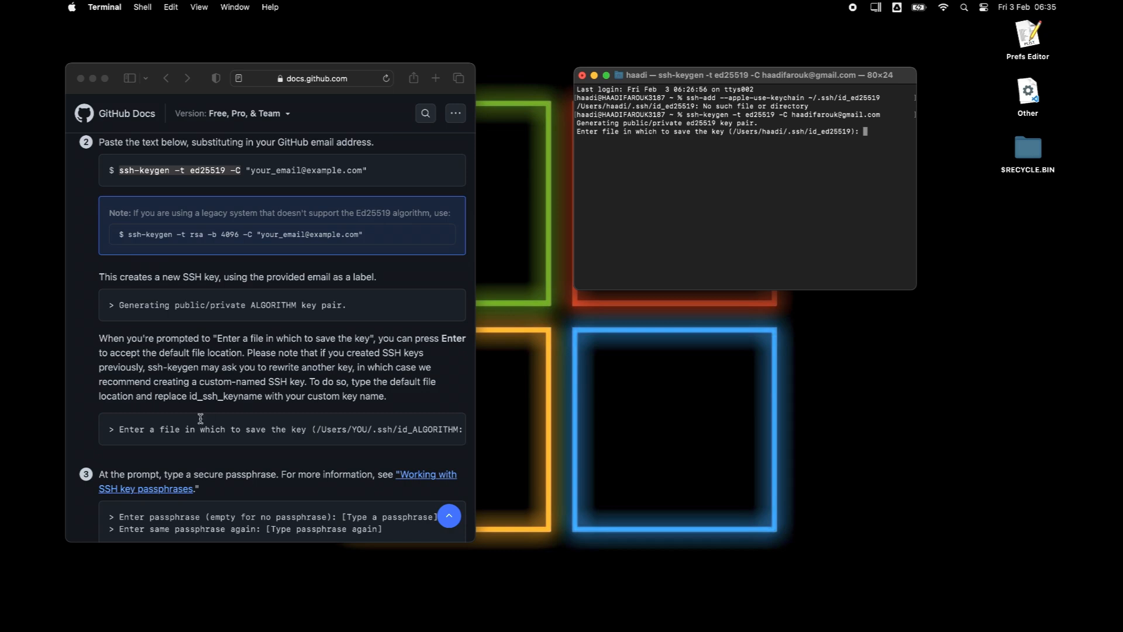
pyautogui.scroll(-3)
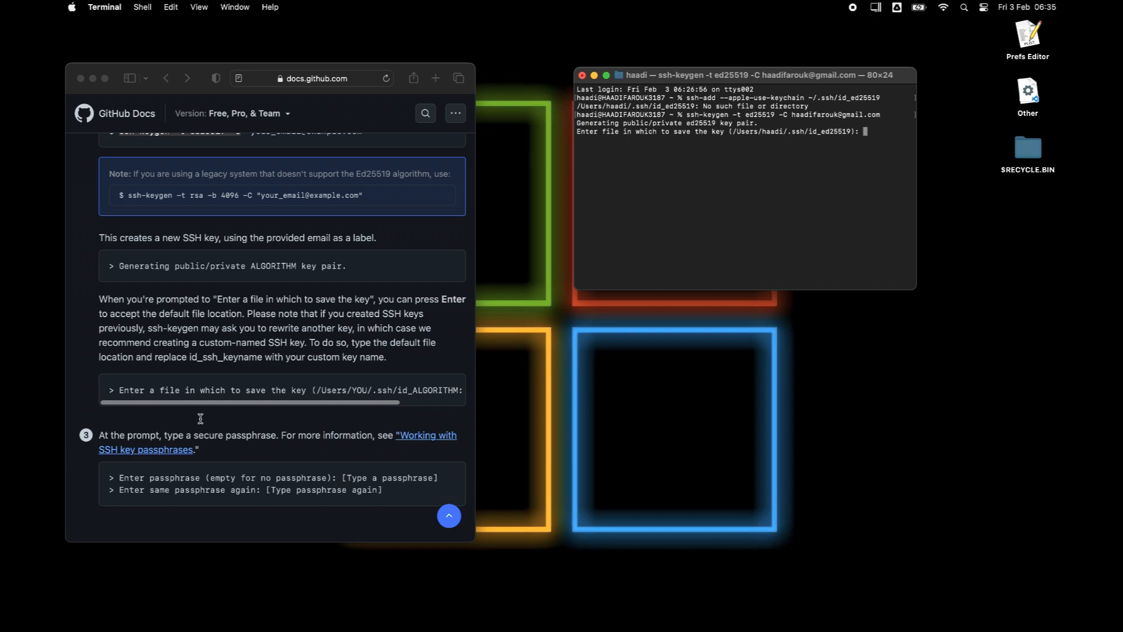
pyautogui.moveTo(459, 336)
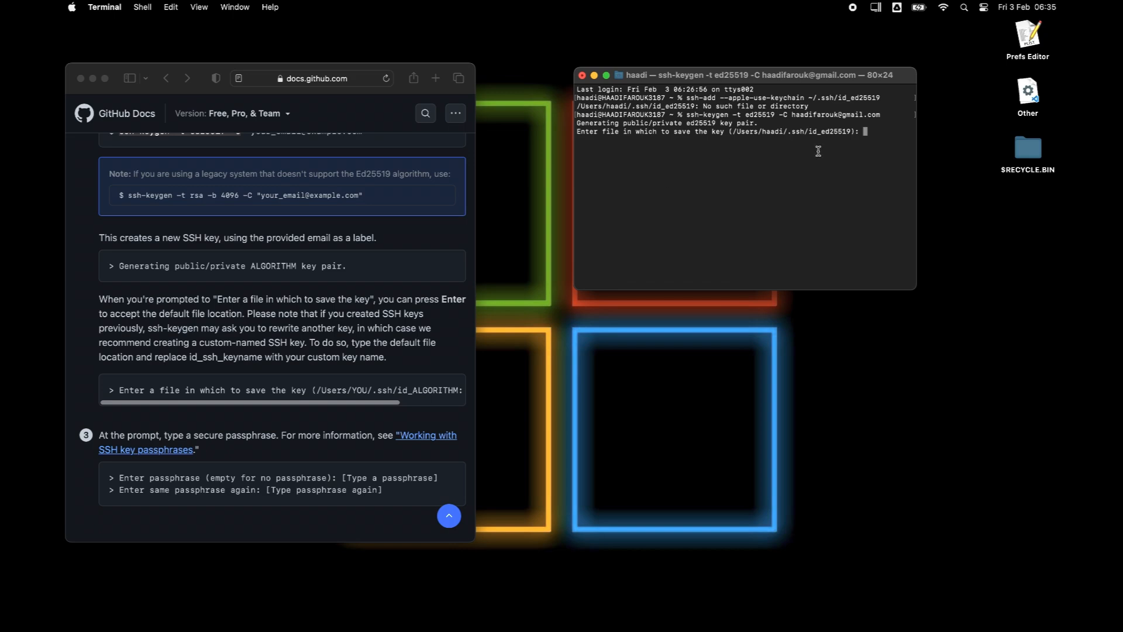
pyautogui.moveTo(871, 134)
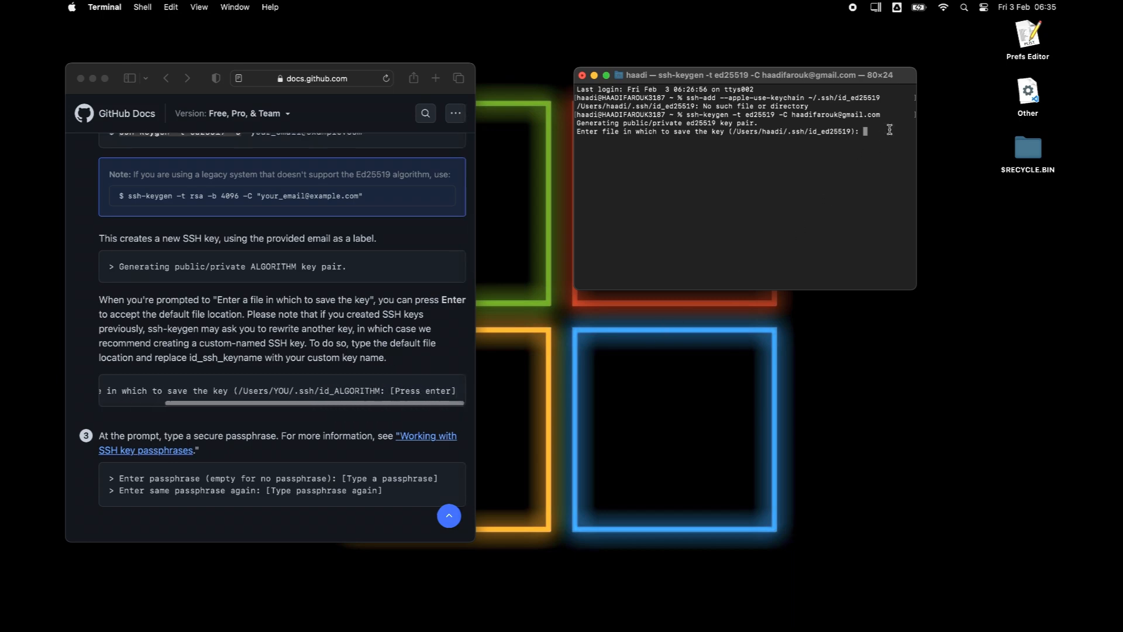
# Accept the default id_ed25519 save location and continue to the ssh-agent step in the docs
pyautogui.press('enter')
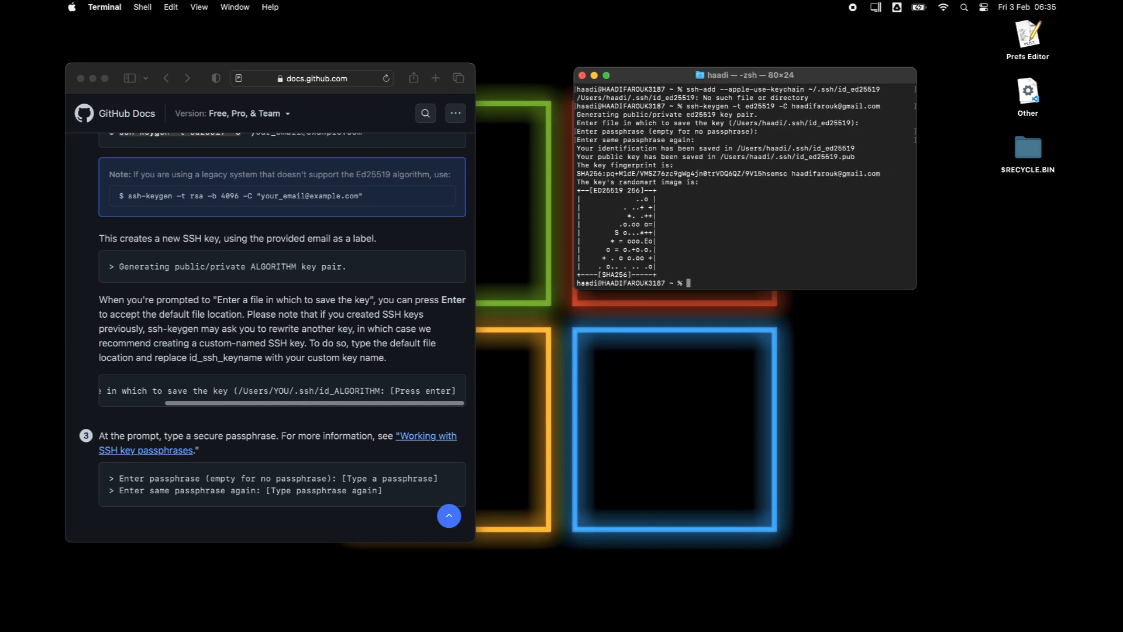
pyautogui.moveTo(351, 337)
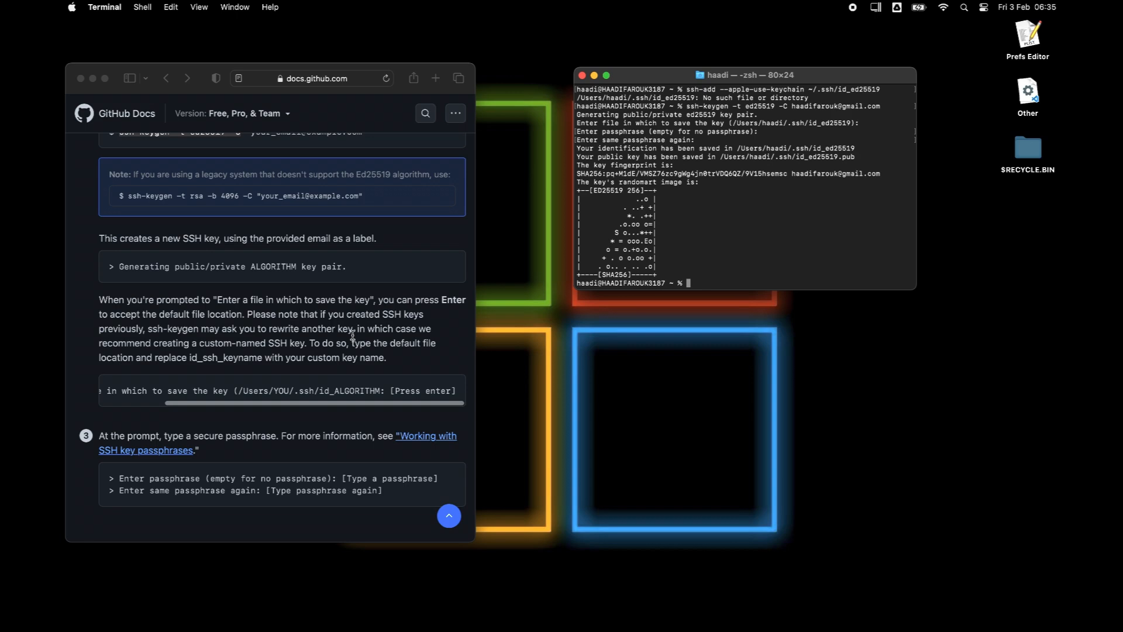
pyautogui.scroll(-3)
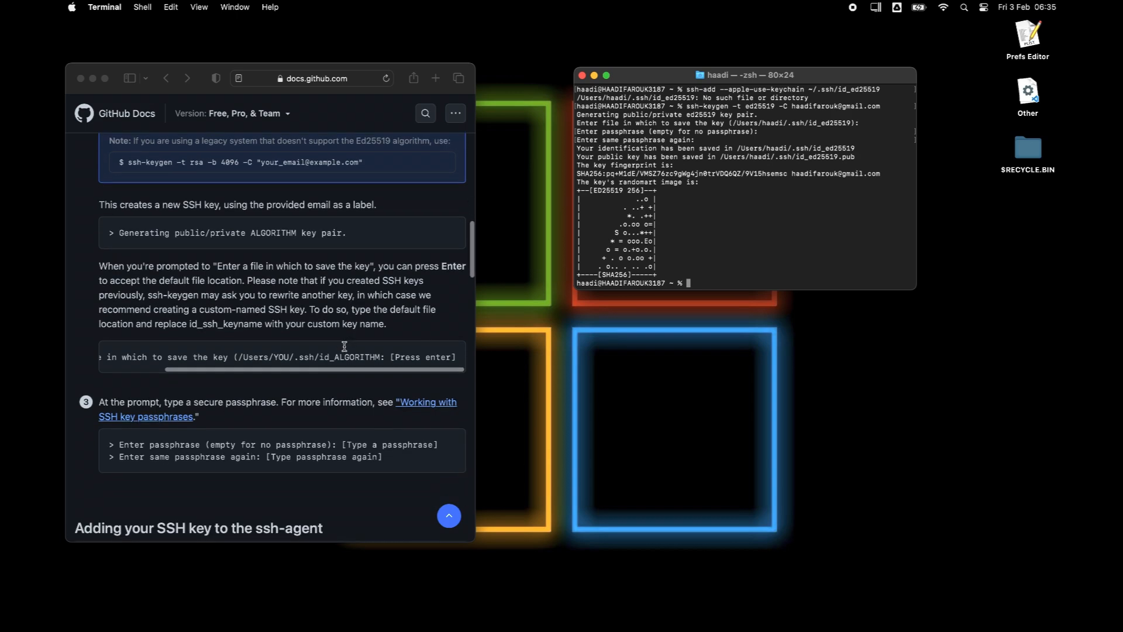
pyautogui.scroll(-3)
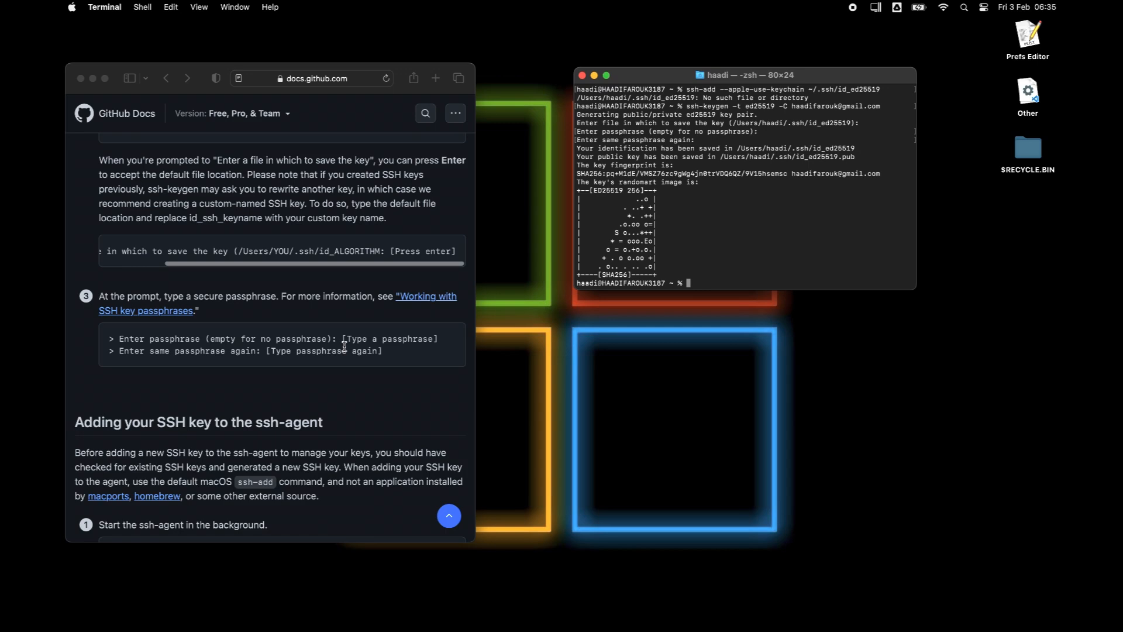
pyautogui.scroll(-3)
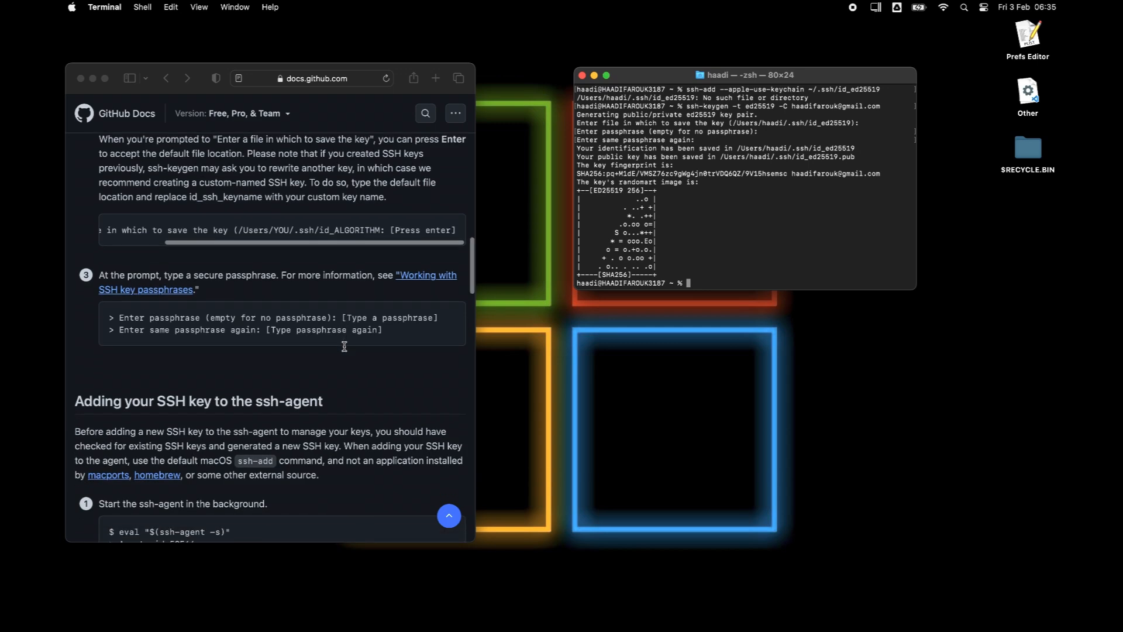
pyautogui.scroll(-3)
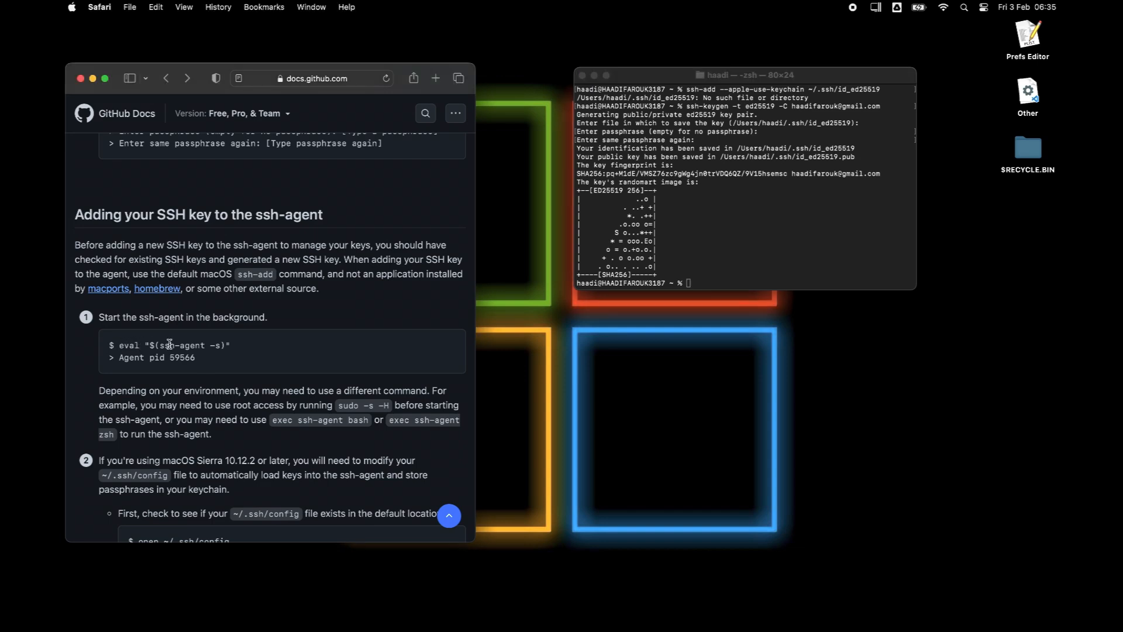
# Run eval "$(ssh-agent -s)" so the ssh-agent starts in the background
pyautogui.doubleClick(170, 344)
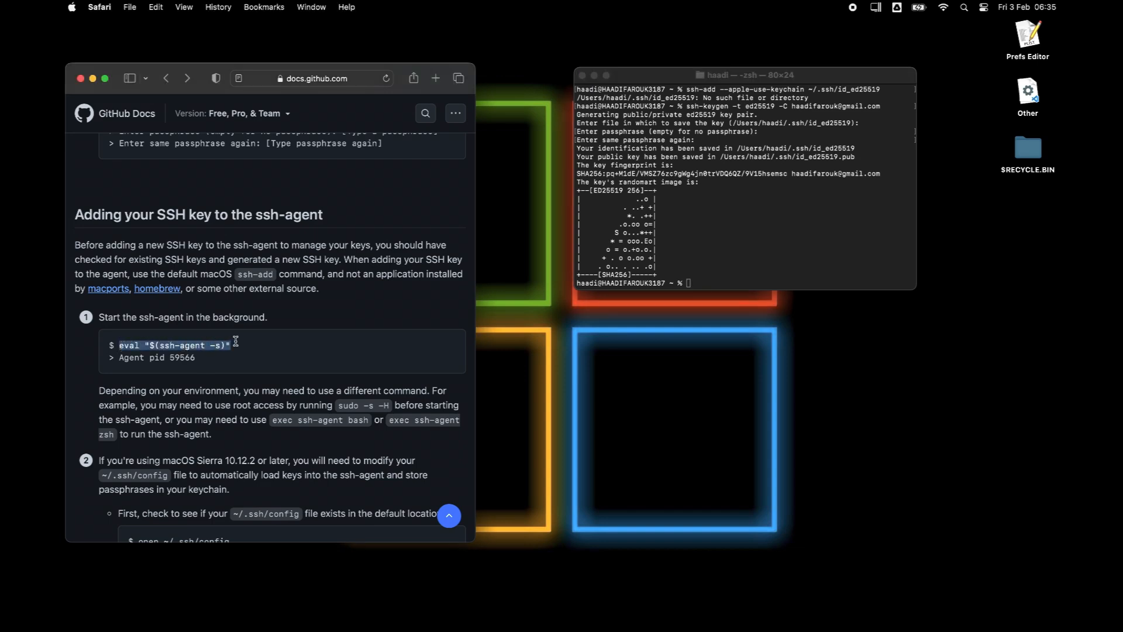
pyautogui.moveTo(566, 305)
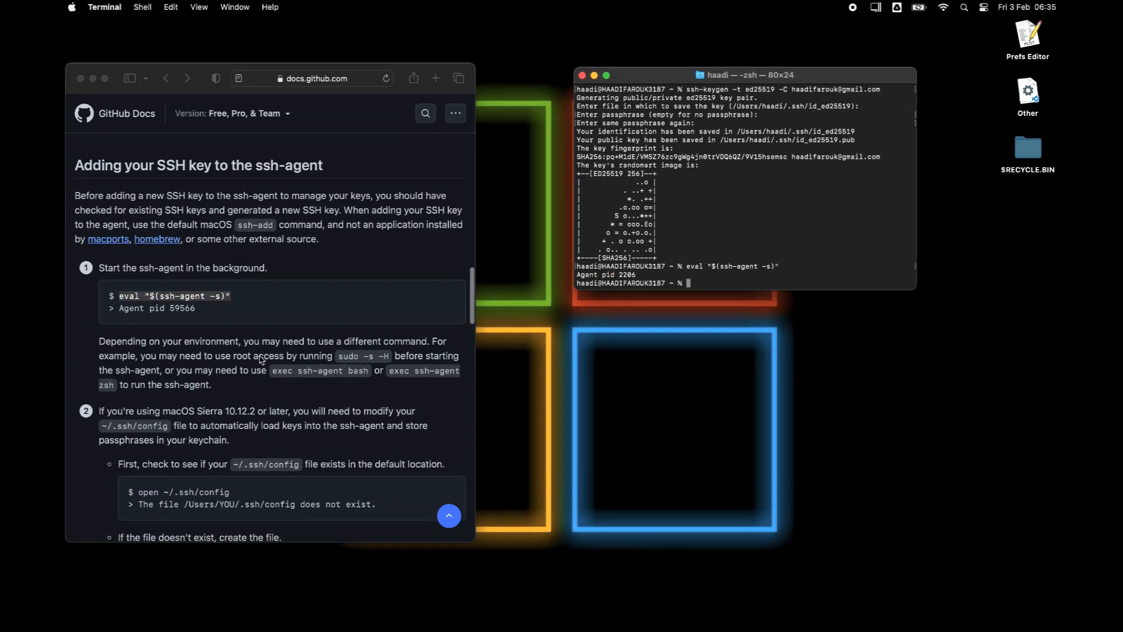
pyautogui.scroll(-3)
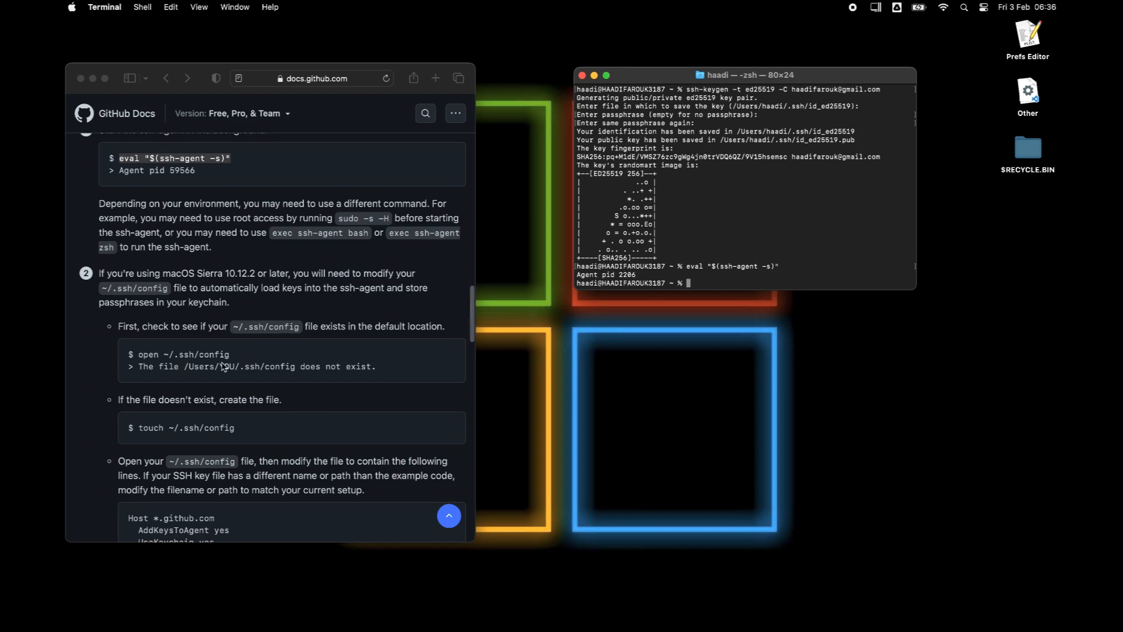
pyautogui.moveTo(234, 357)
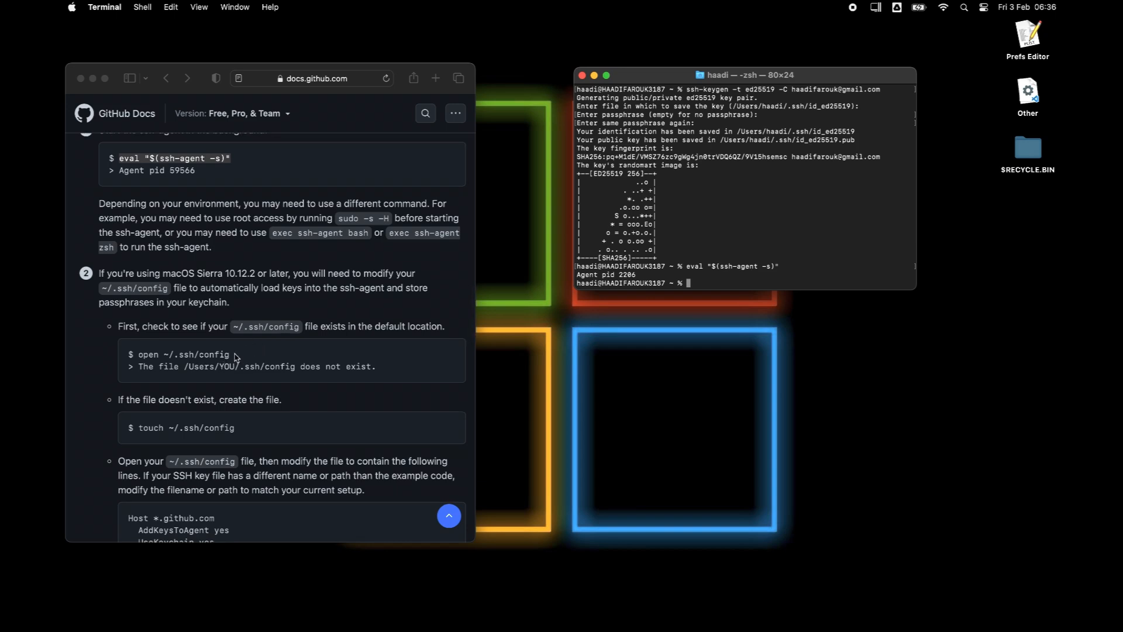
pyautogui.moveTo(140, 353)
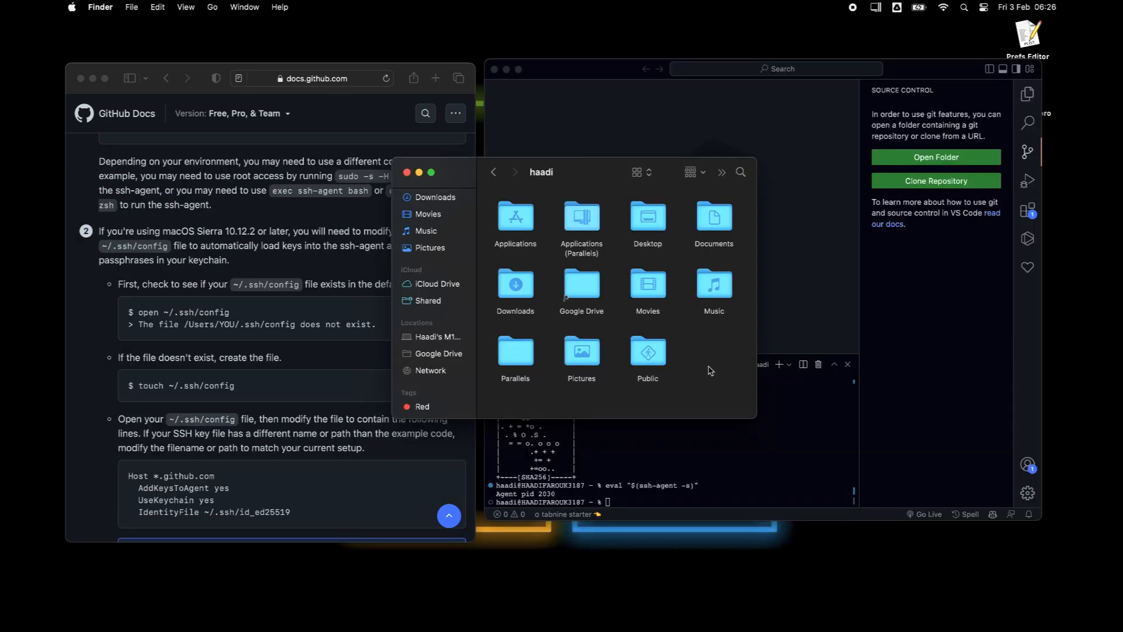
# Open the hidden .ssh folder in Finder's home folder and view its id_rsa and id_rsa.pub files
pyautogui.scroll(-3)
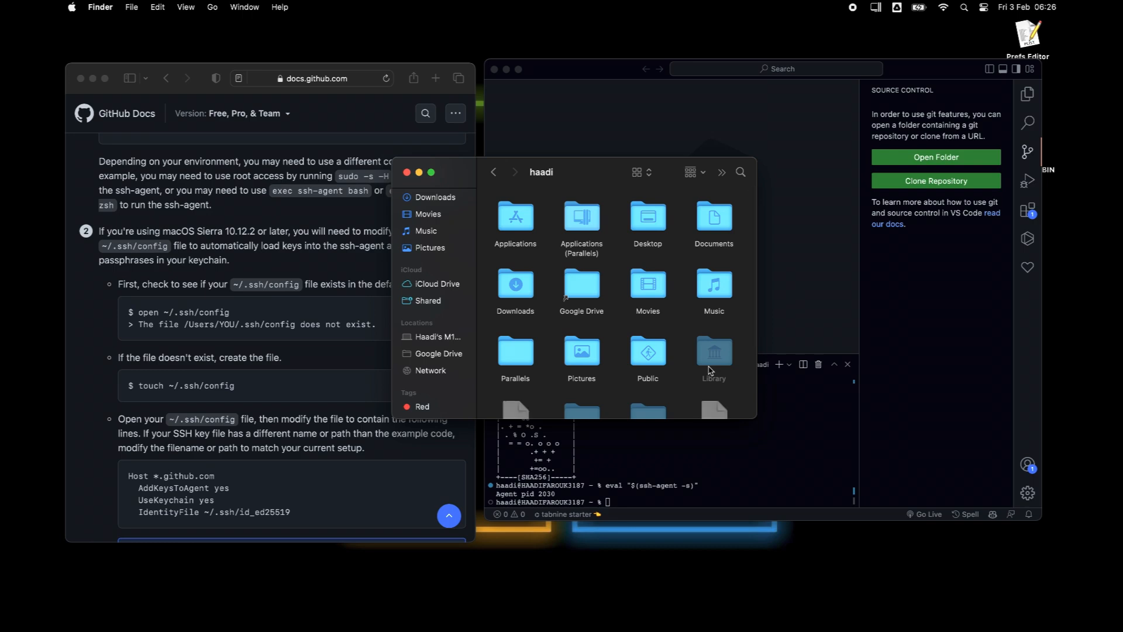
pyautogui.scroll(-3)
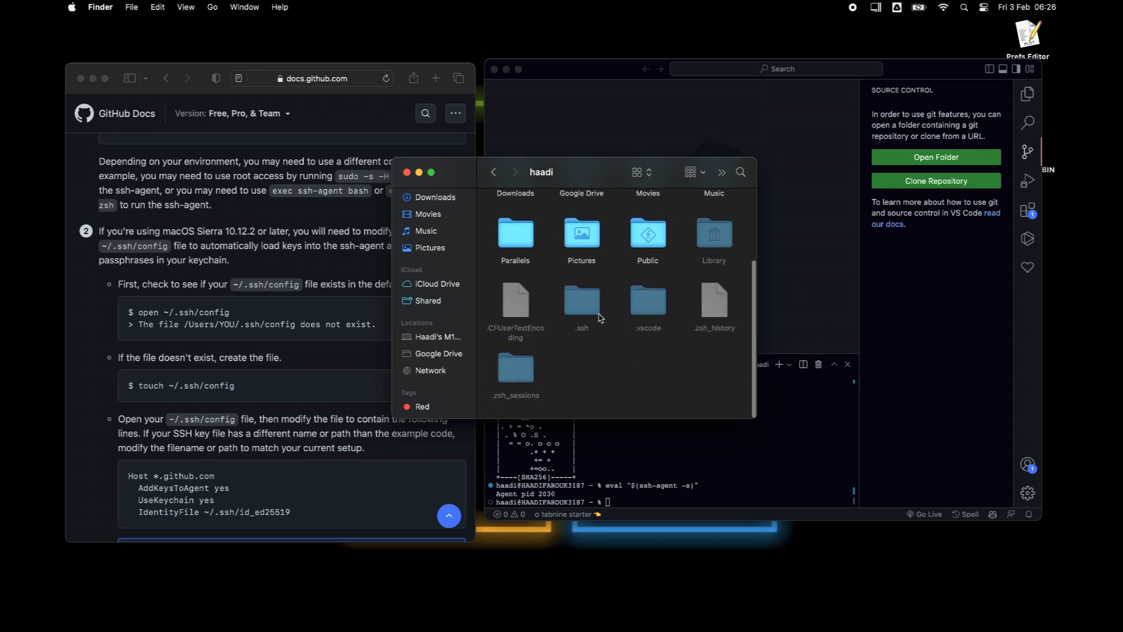
pyautogui.click(582, 299)
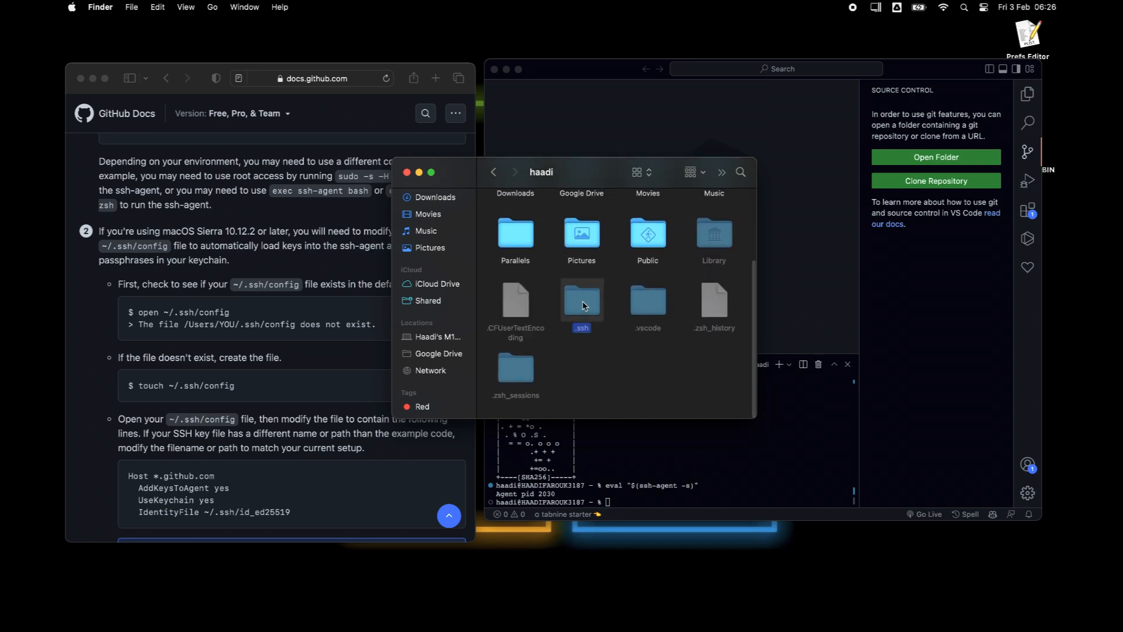
pyautogui.doubleClick(582, 299)
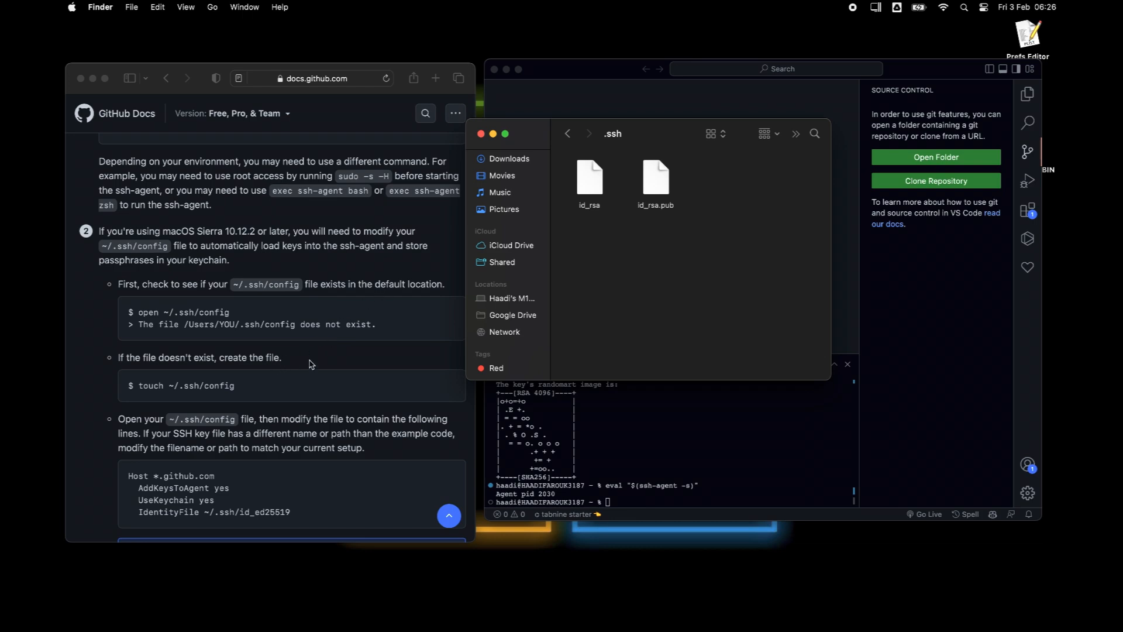
pyautogui.moveTo(627, 272)
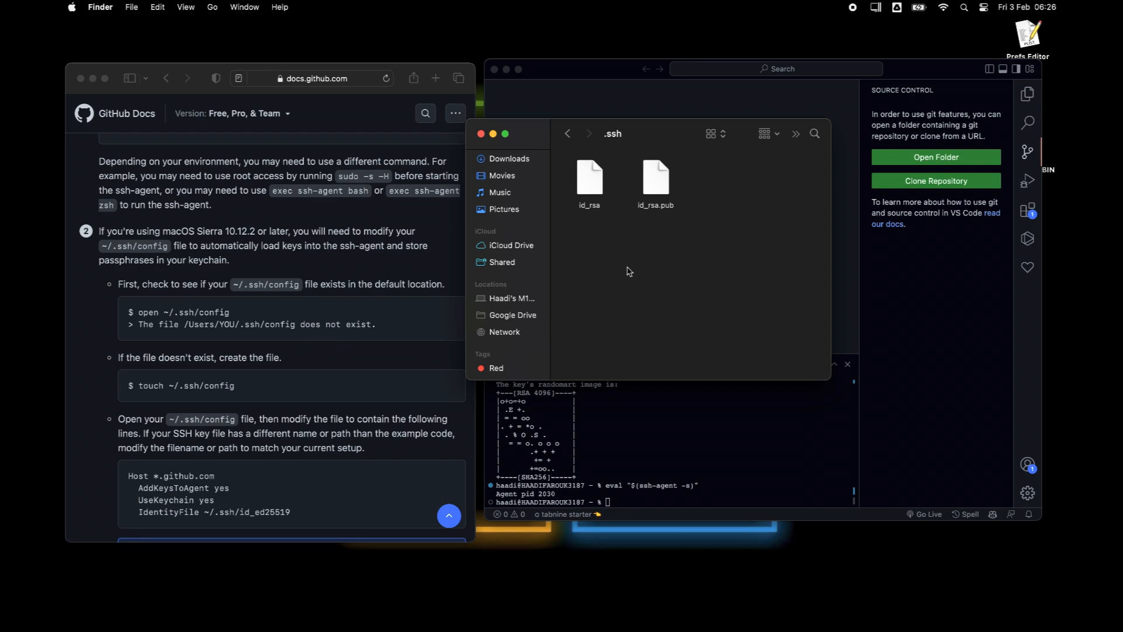
pyautogui.rightClick(628, 272)
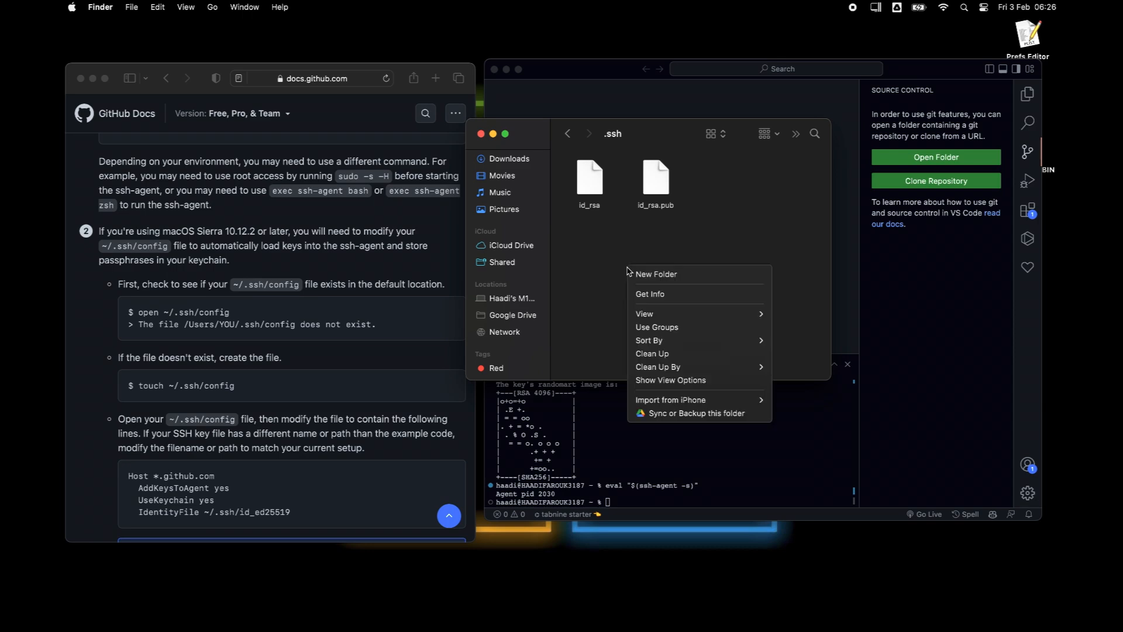
pyautogui.moveTo(643, 314)
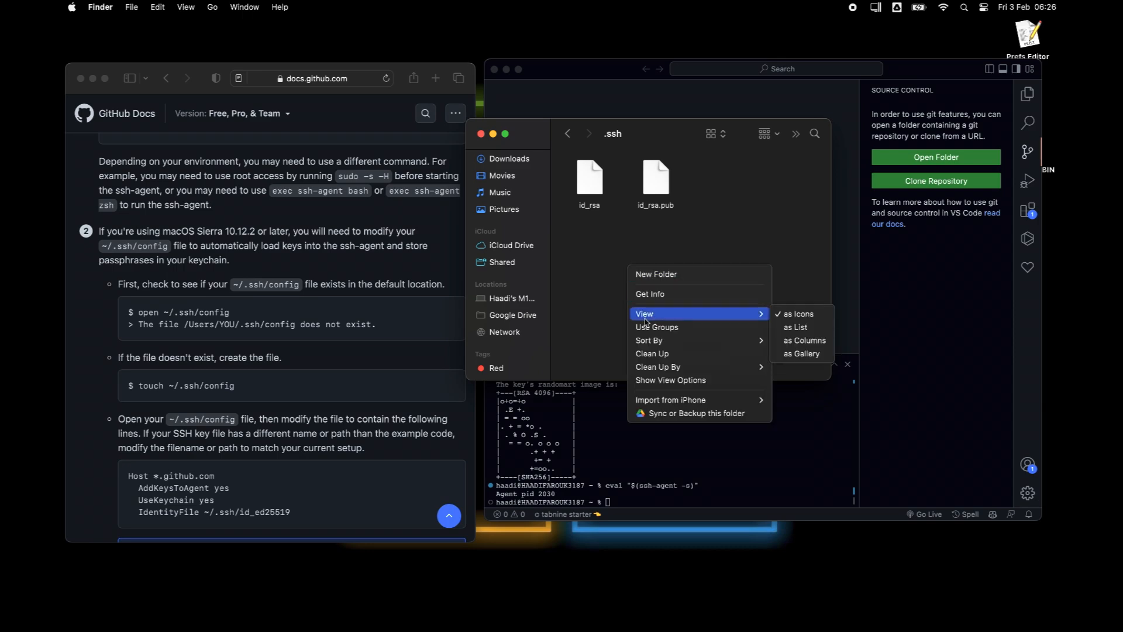
pyautogui.click(650, 251)
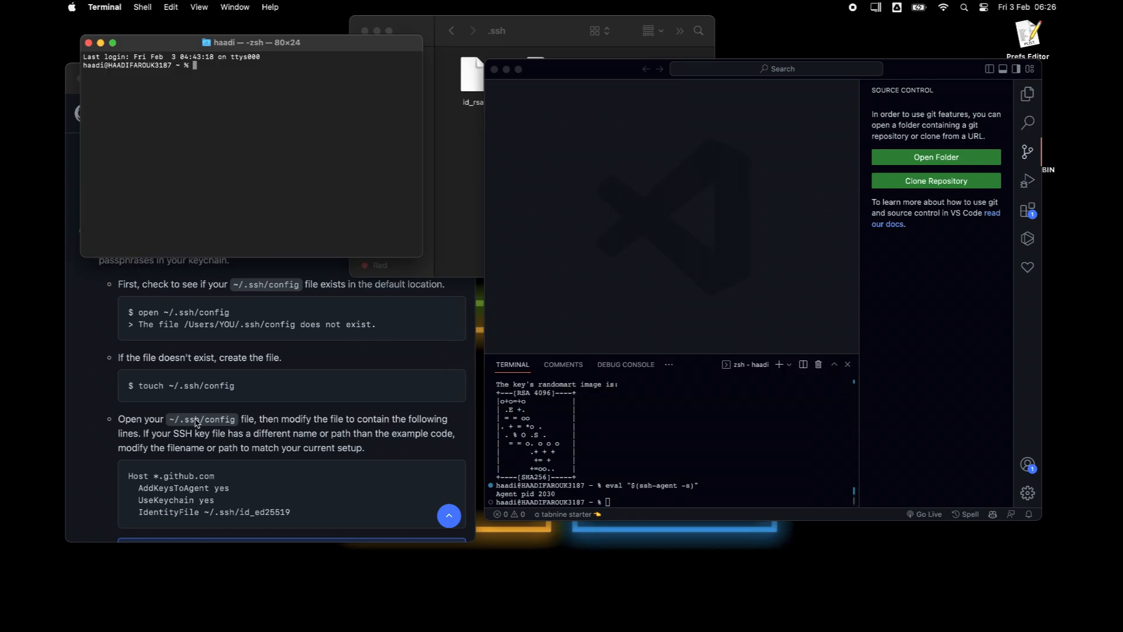
# Run touch ~/.ssh/config in a new Terminal window to create the SSH config file
pyautogui.moveTo(251, 42); pyautogui.dragTo(456, 42)
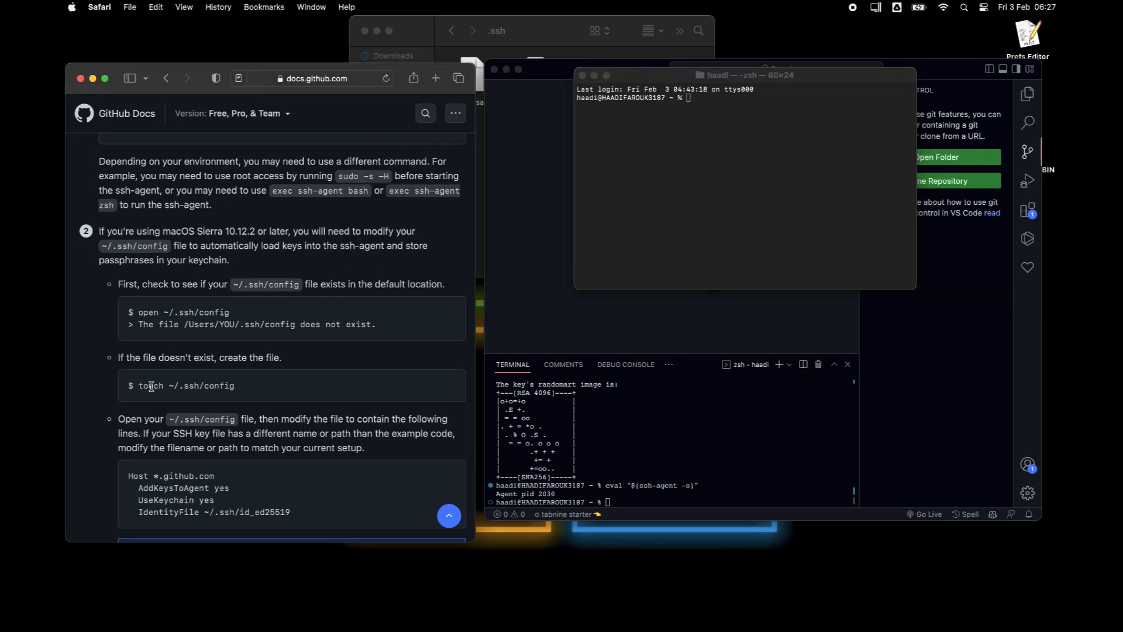
pyautogui.doubleClick(151, 386)
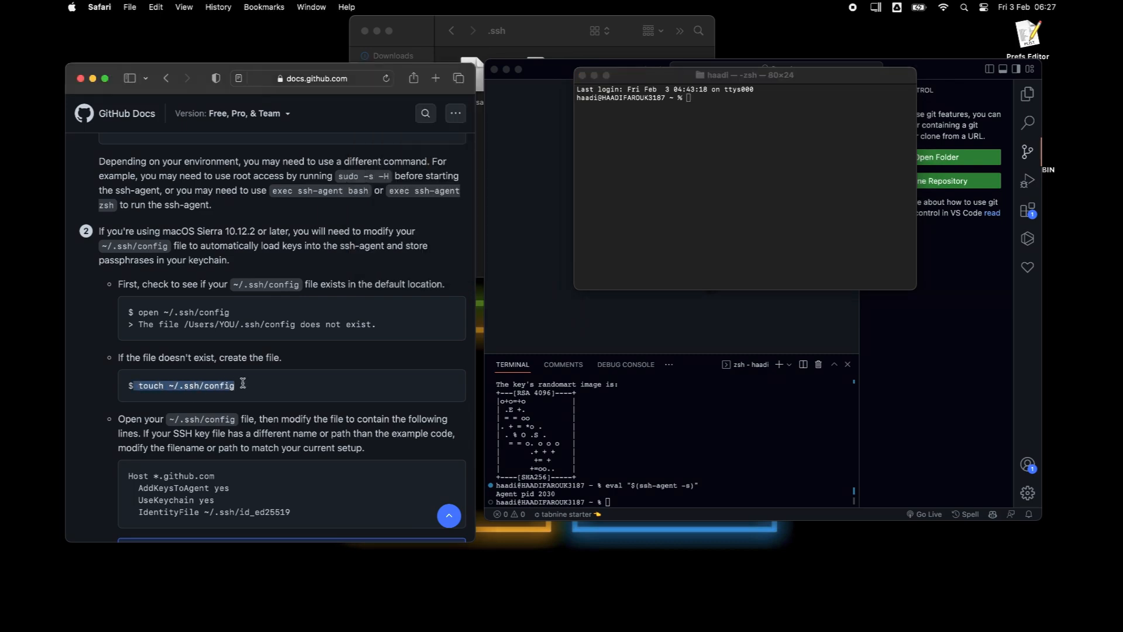
pyautogui.moveTo(676, 278)
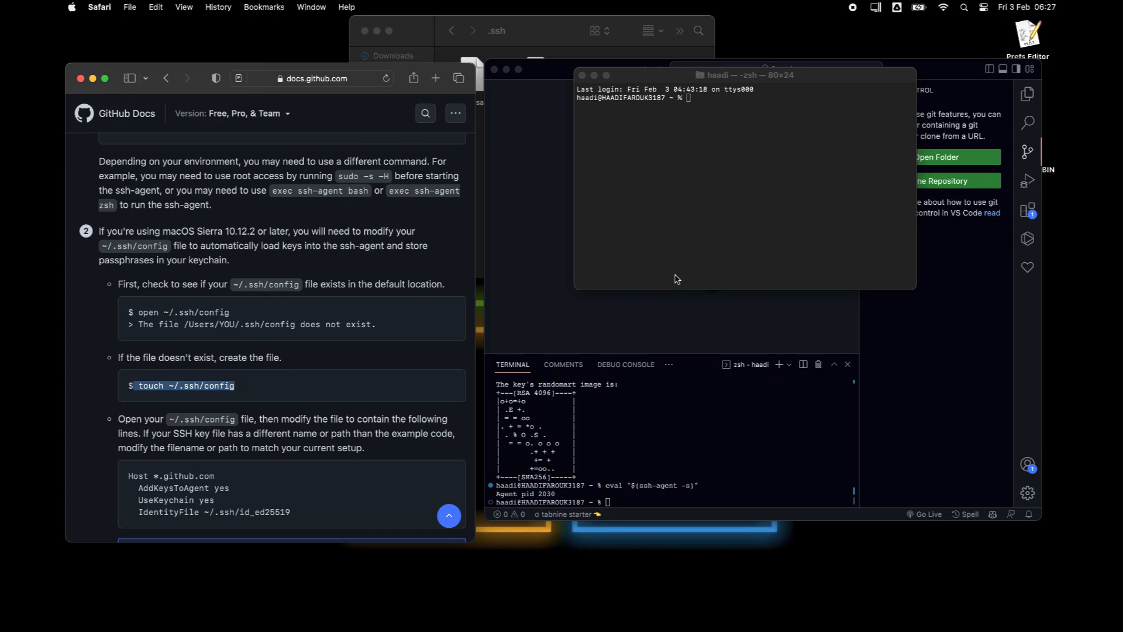
pyautogui.write('touch ~/.ssh/config')
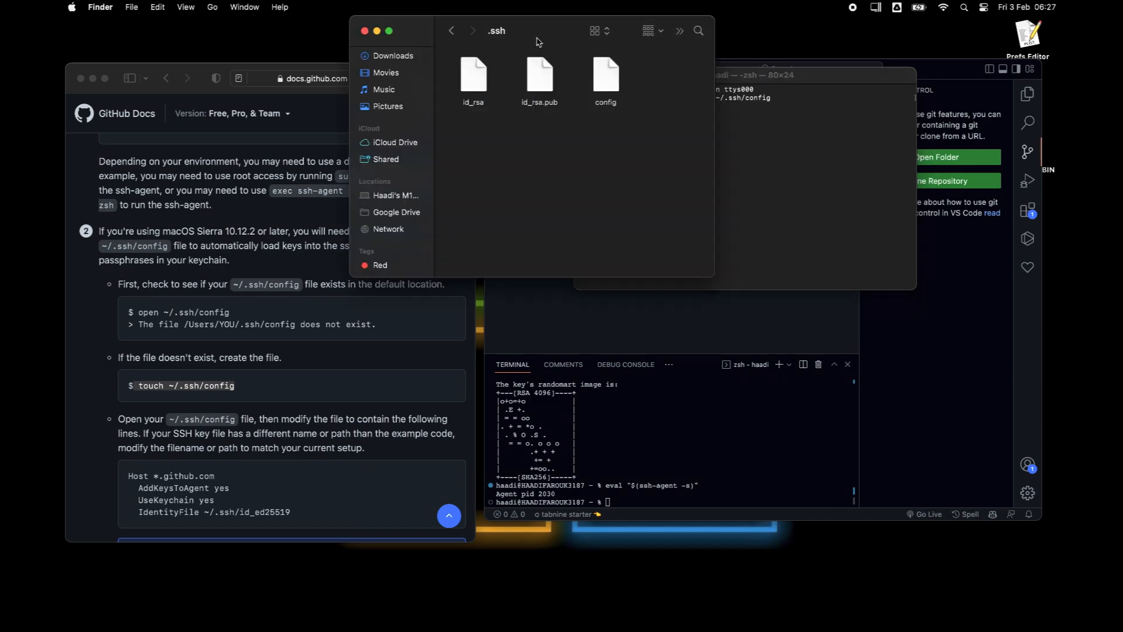
# Open the empty config file and select the docs' Host *.github.com block to copy
pyautogui.click(606, 75)
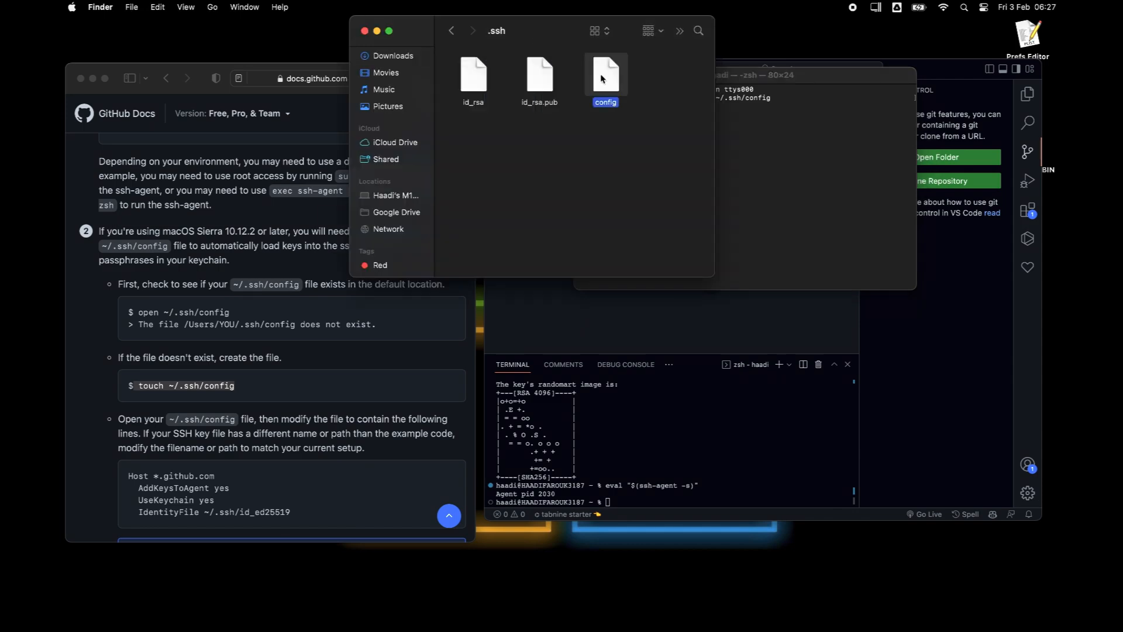
pyautogui.doubleClick(606, 75)
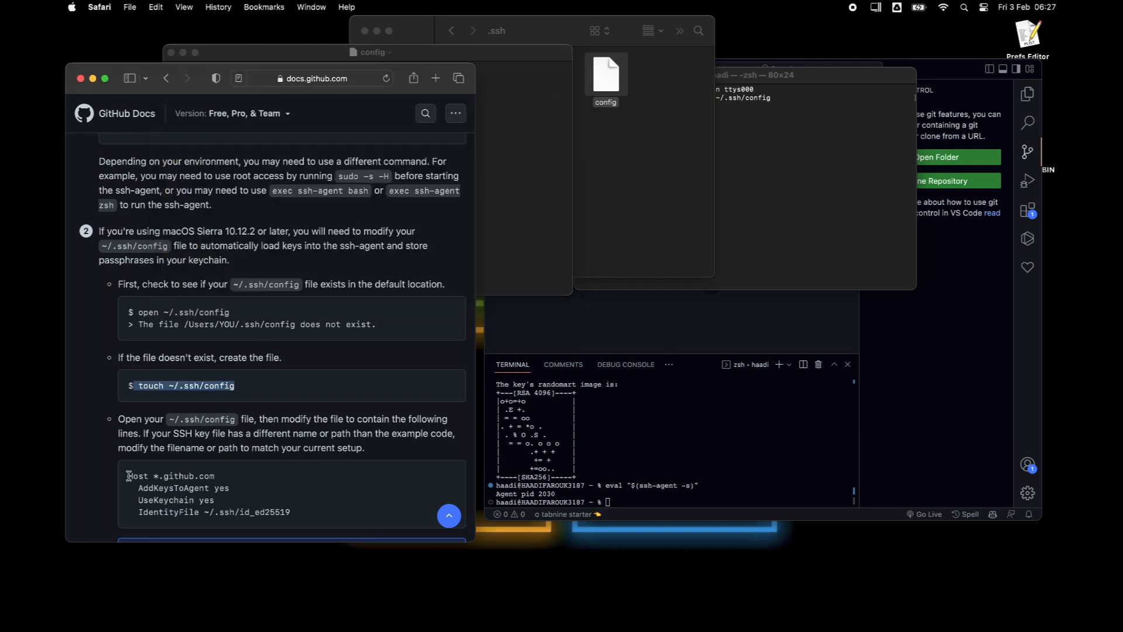
pyautogui.moveTo(127, 476); pyautogui.dragTo(290, 511)
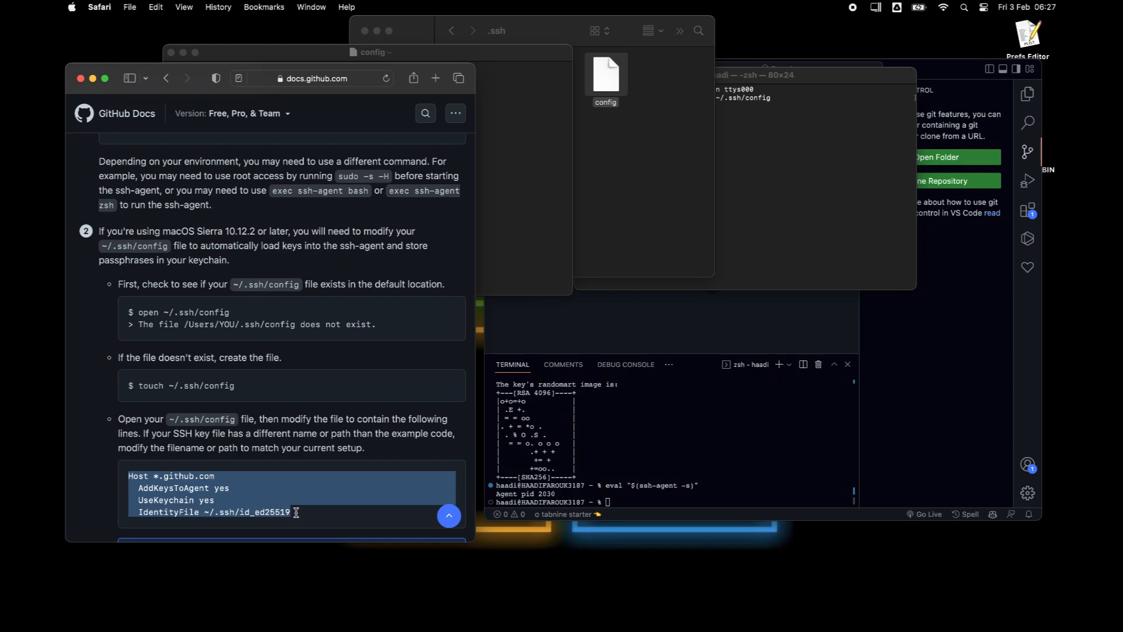
pyautogui.moveTo(431, 336)
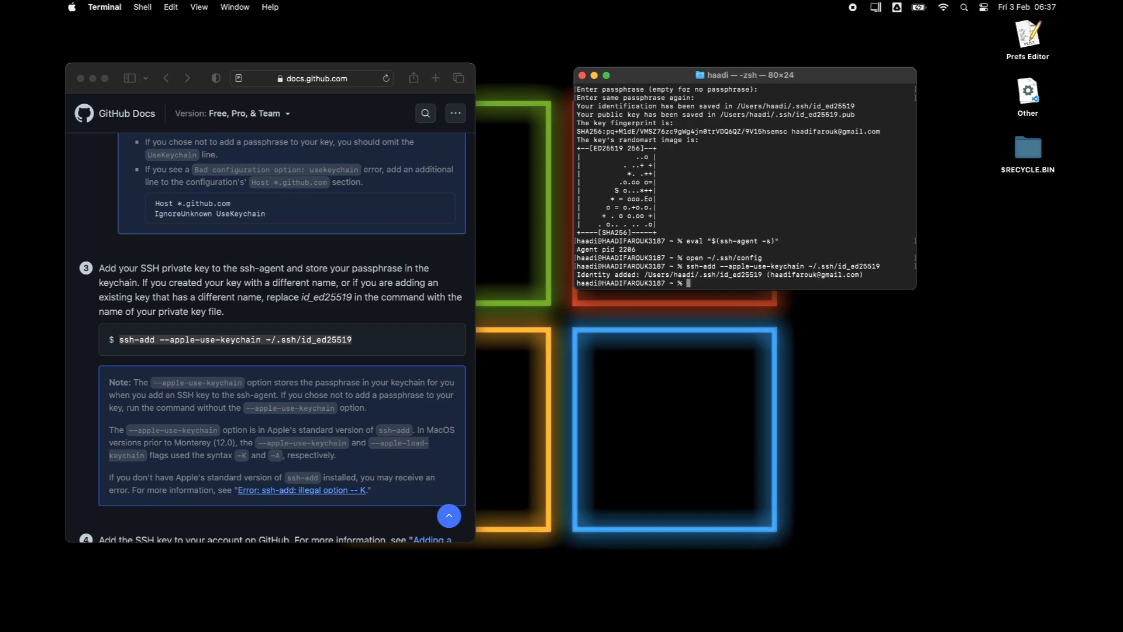
pyautogui.moveTo(749, 289)
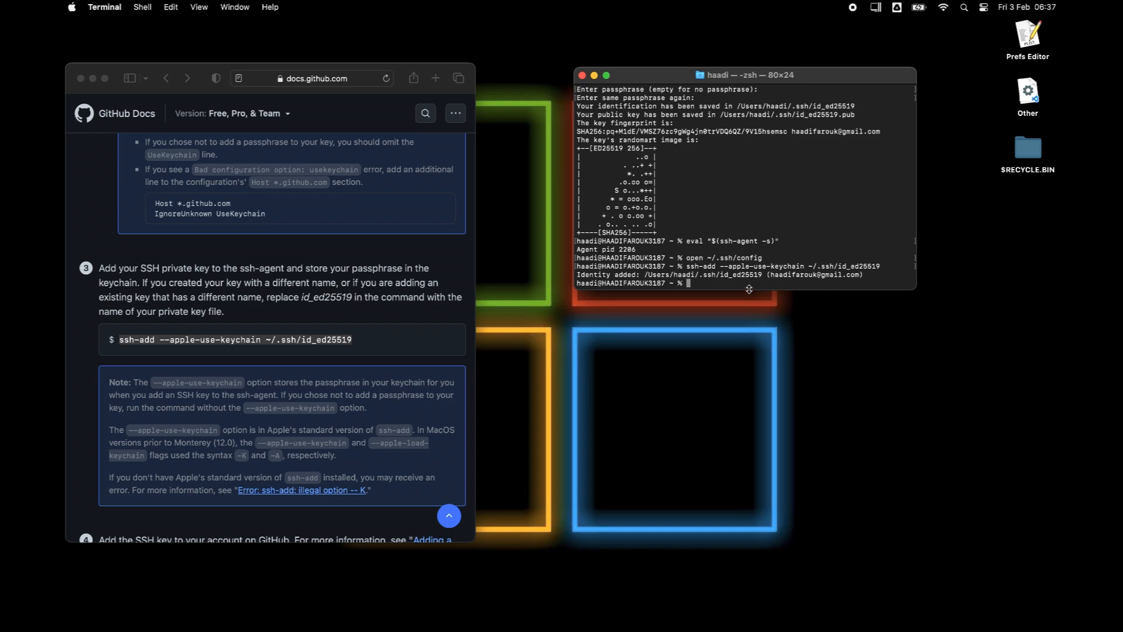
pyautogui.moveTo(739, 286)
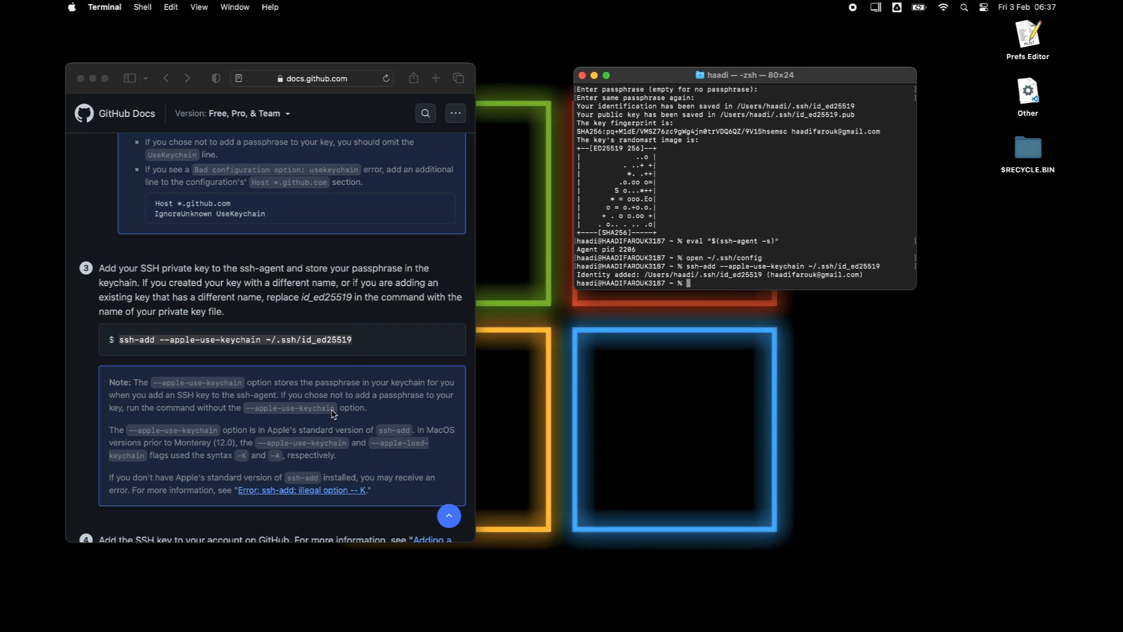
# Follow the 'Adding a new SSH key to your GitHub account' guide to its copy-public-key step
pyautogui.scroll(-3)
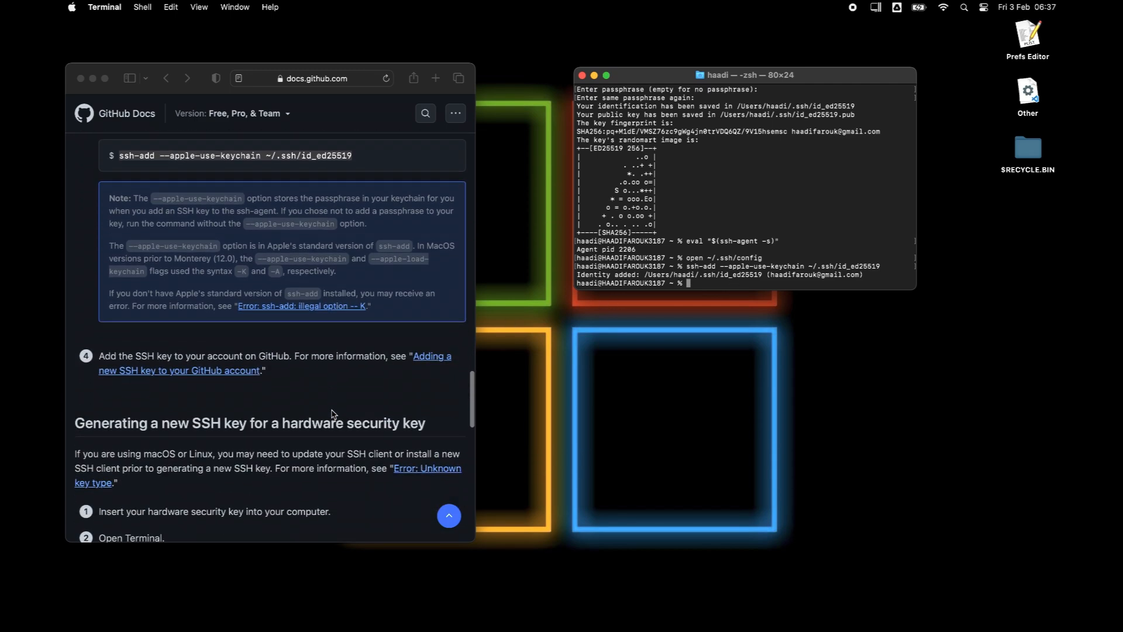
pyautogui.scroll(-3)
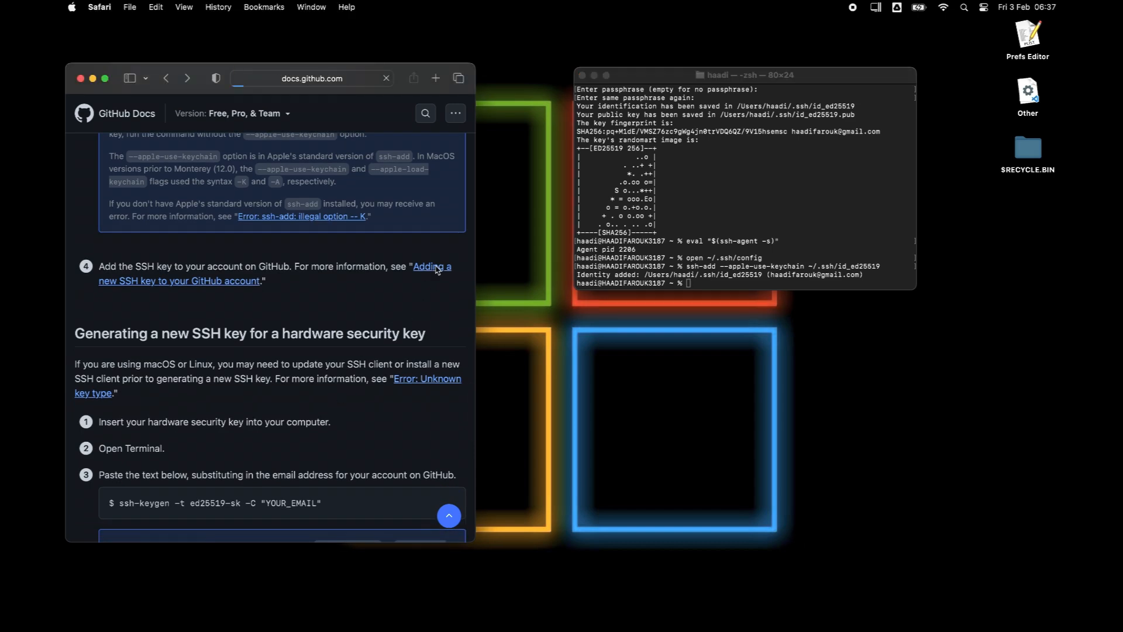
pyautogui.click(433, 267)
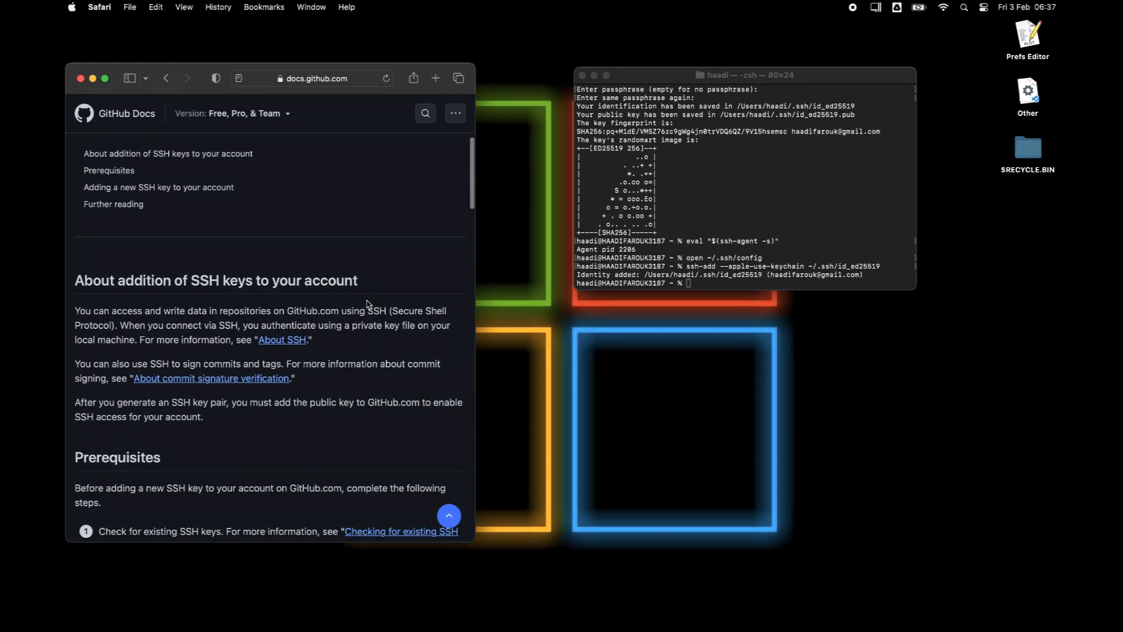
pyautogui.scroll(-3)
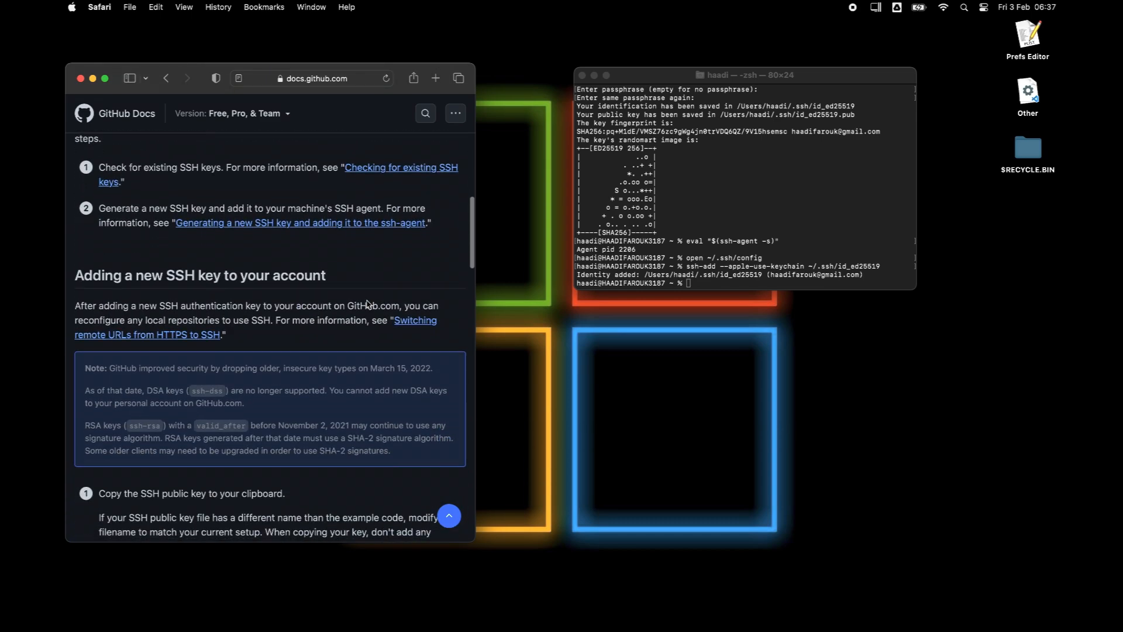
pyautogui.scroll(-3)
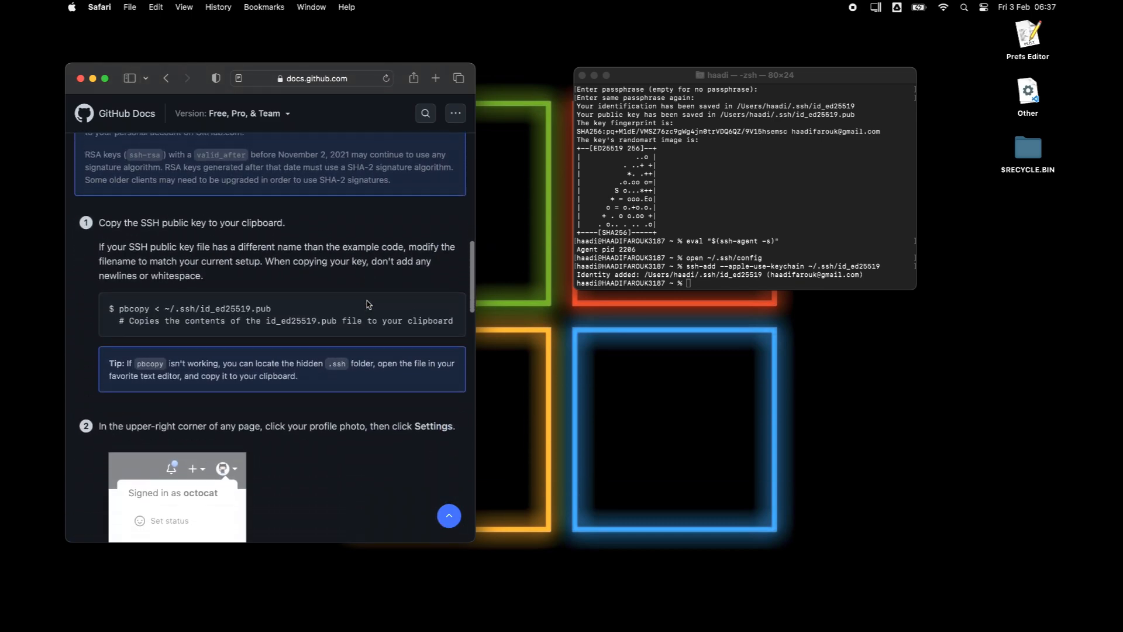
pyautogui.scroll(-3)
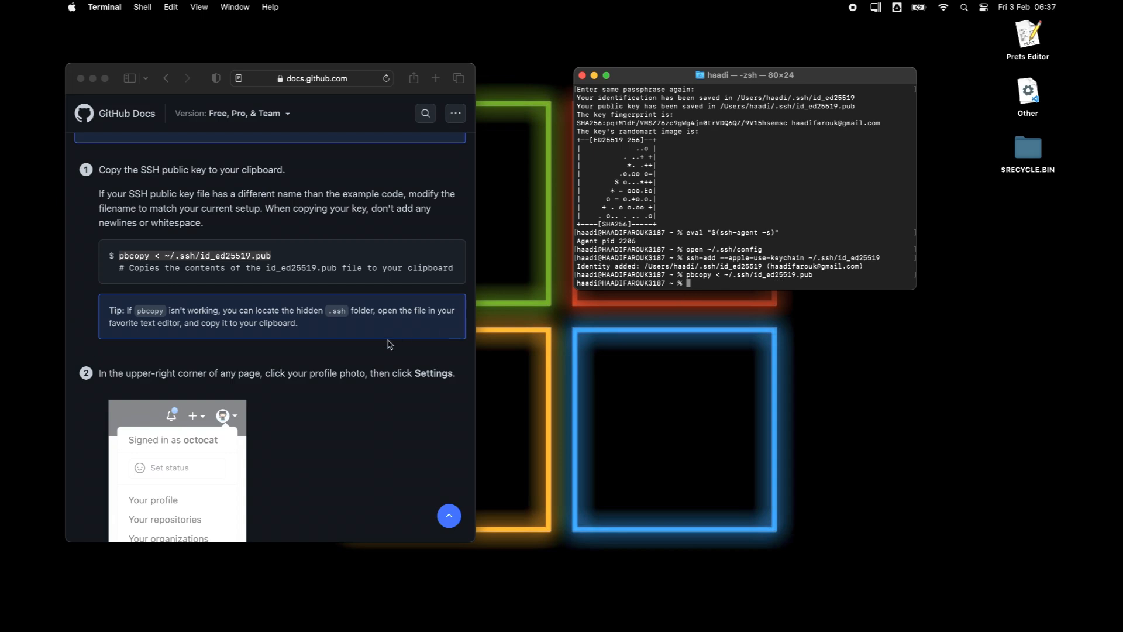
# Copy id_ed25519.pub to the clipboard with pbcopy and start a new Safari tab for GitHub
pyautogui.scroll(-3)
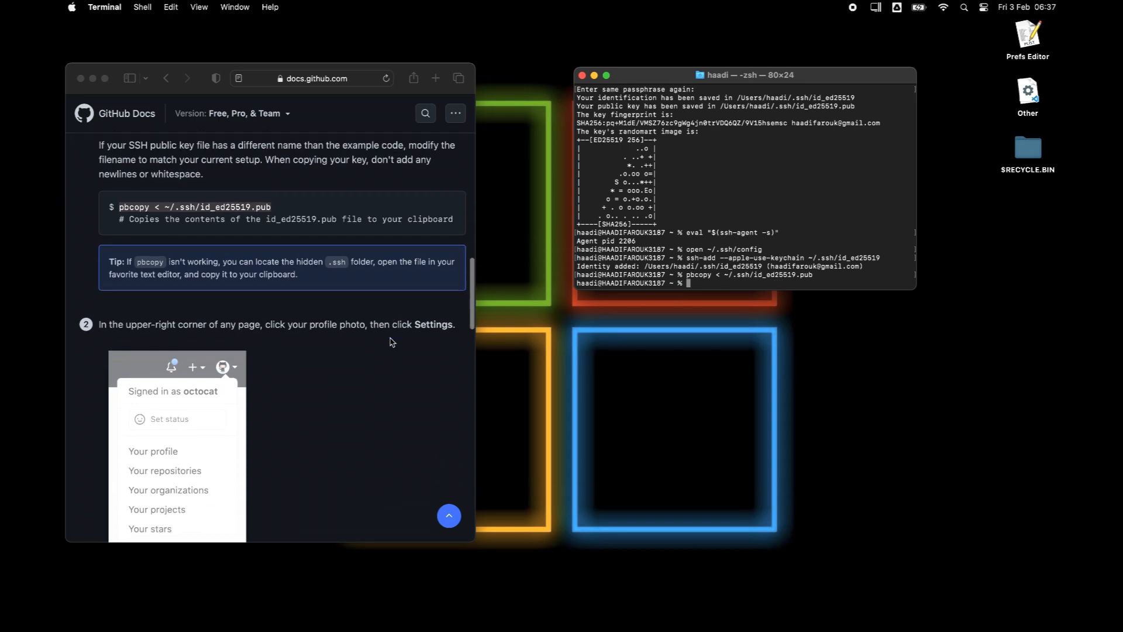
pyautogui.scroll(-3)
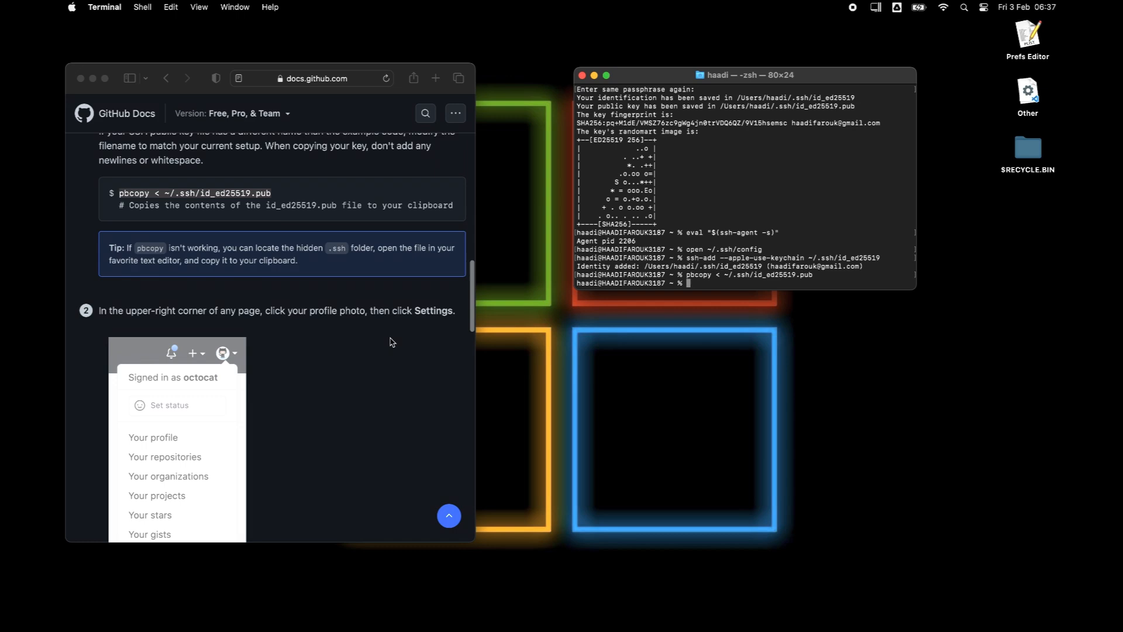
pyautogui.scroll(-3)
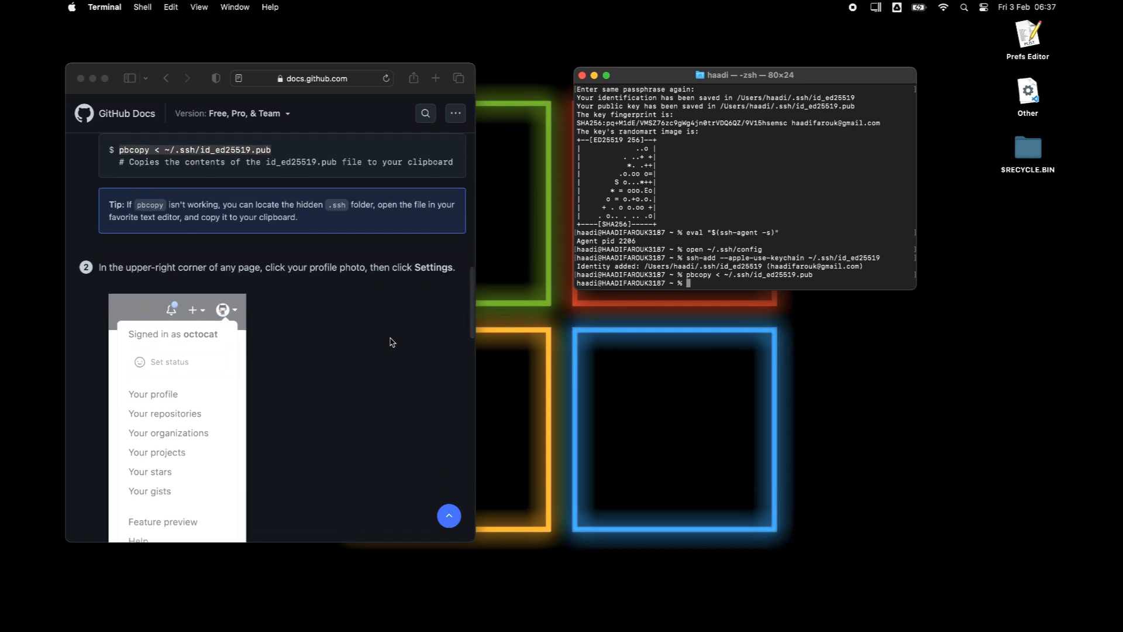
pyautogui.write('sc')
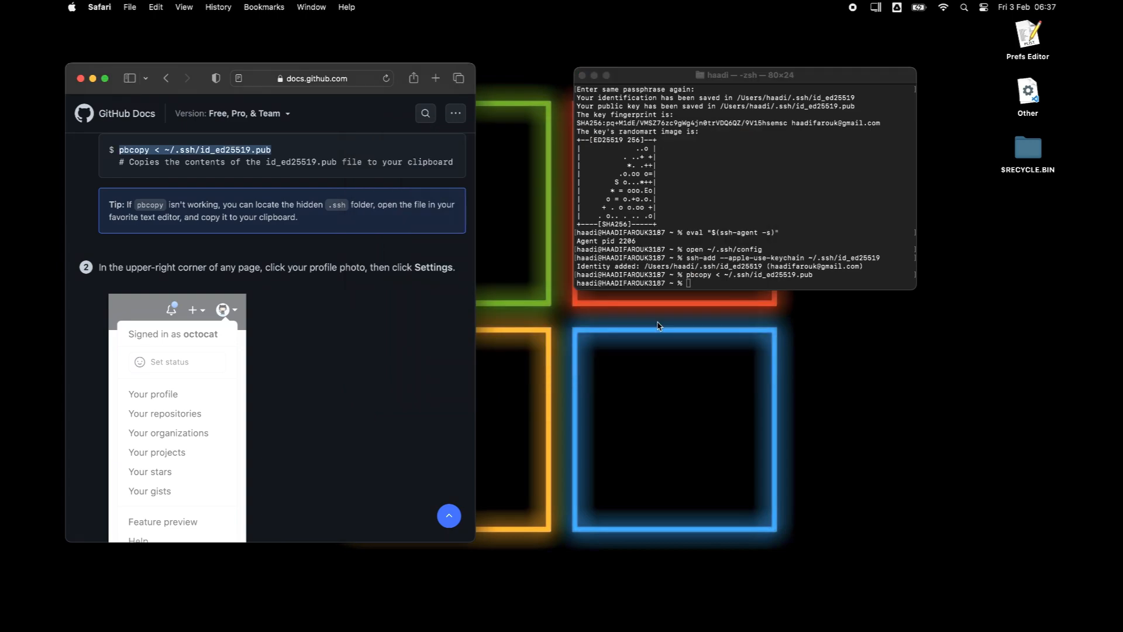
pyautogui.moveTo(198, 103)
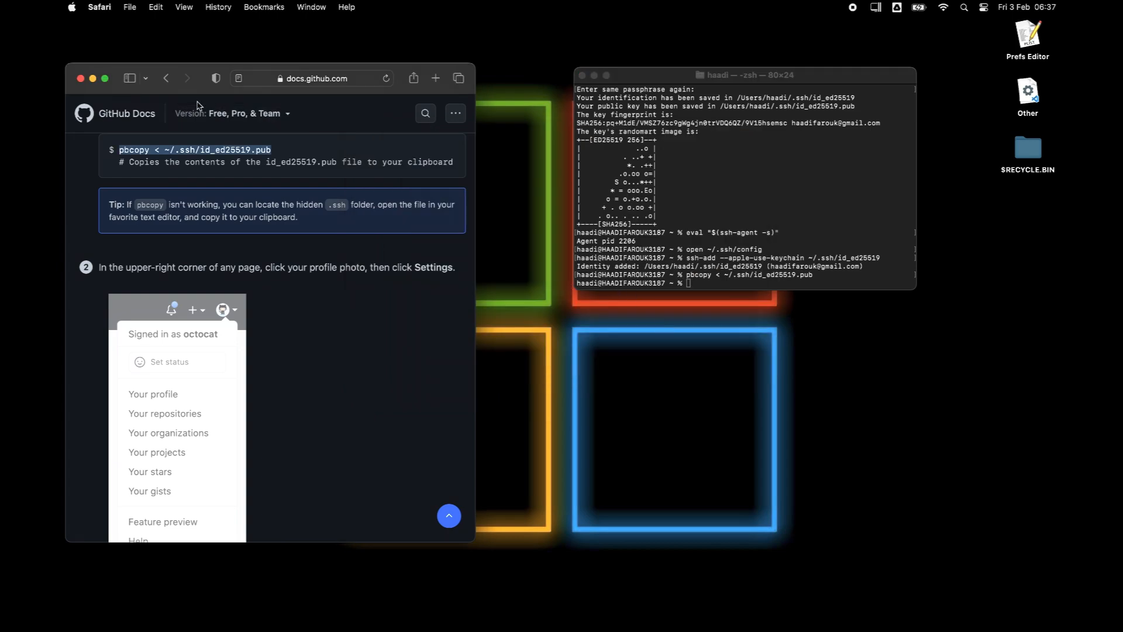
pyautogui.click(435, 77)
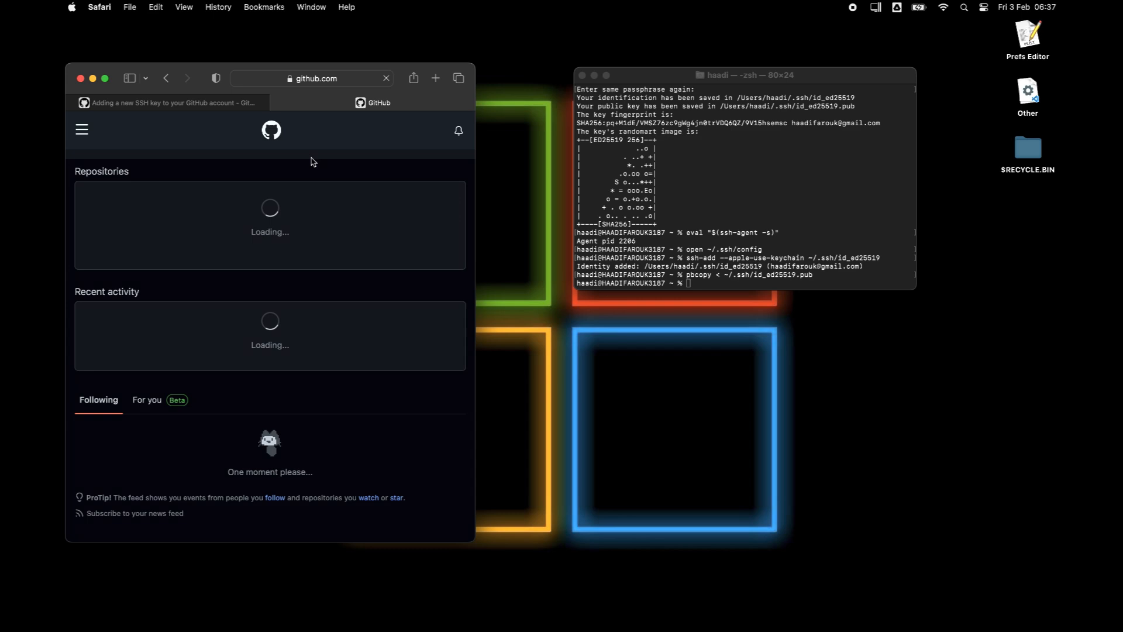
# Navigate to GitHub account Settings > SSH and GPG keys
pyautogui.click(82, 129)
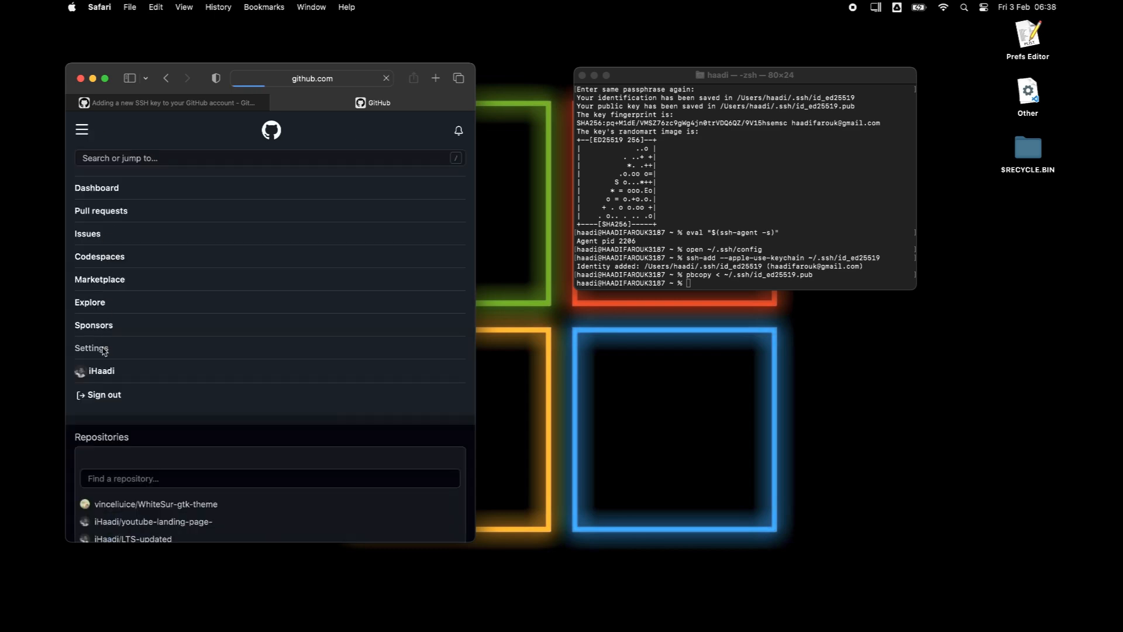
pyautogui.click(91, 348)
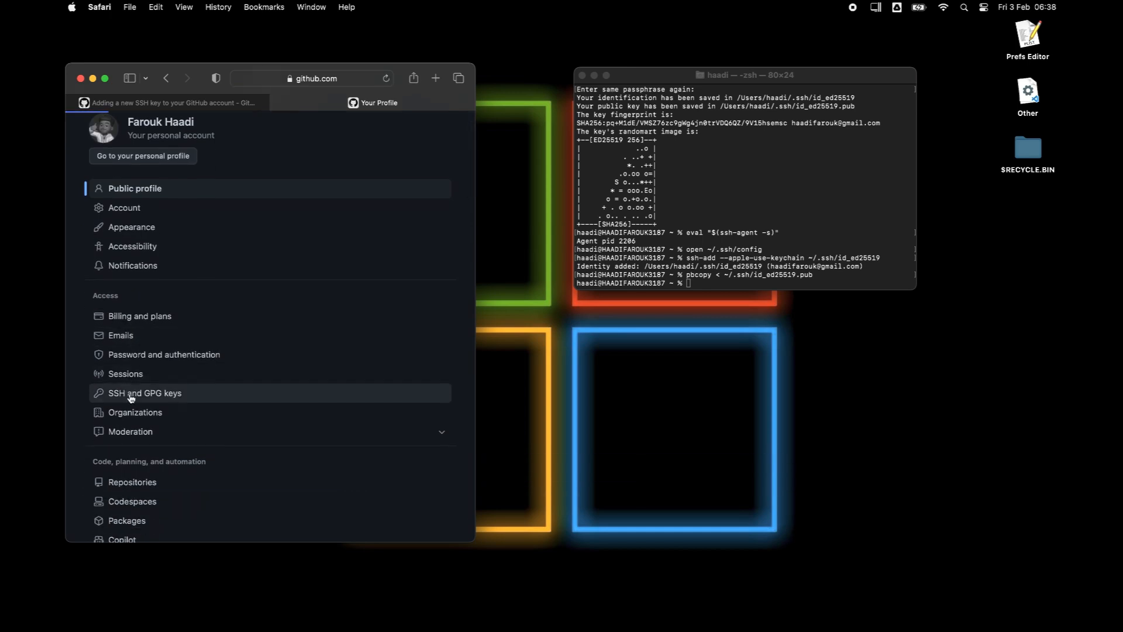
pyautogui.click(144, 393)
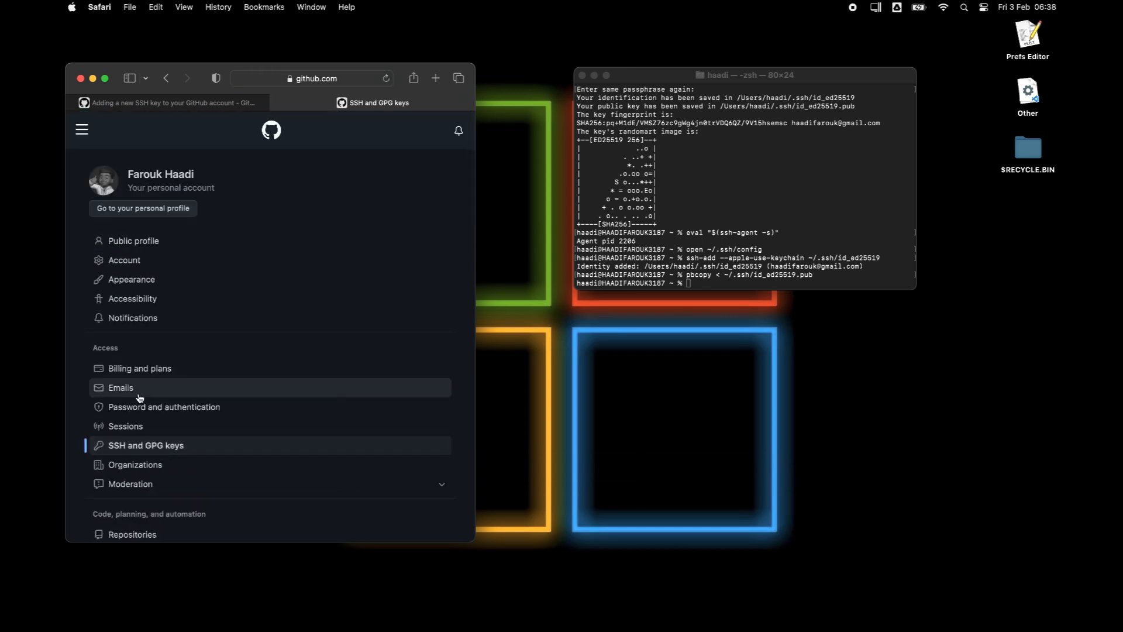
pyautogui.scroll(-3)
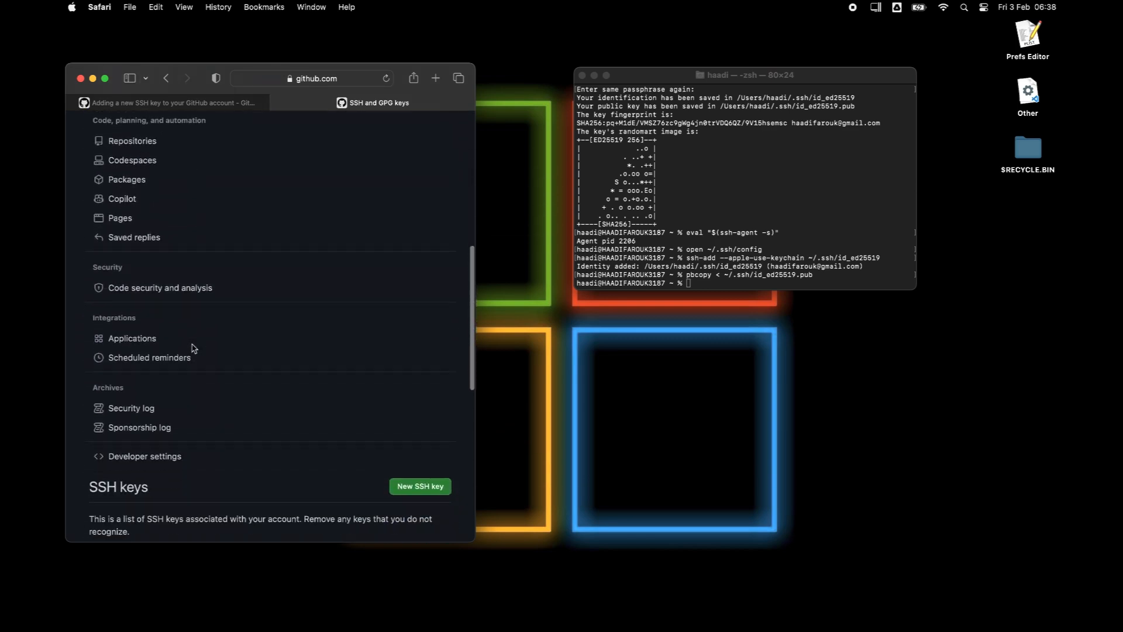
pyautogui.scroll(-3)
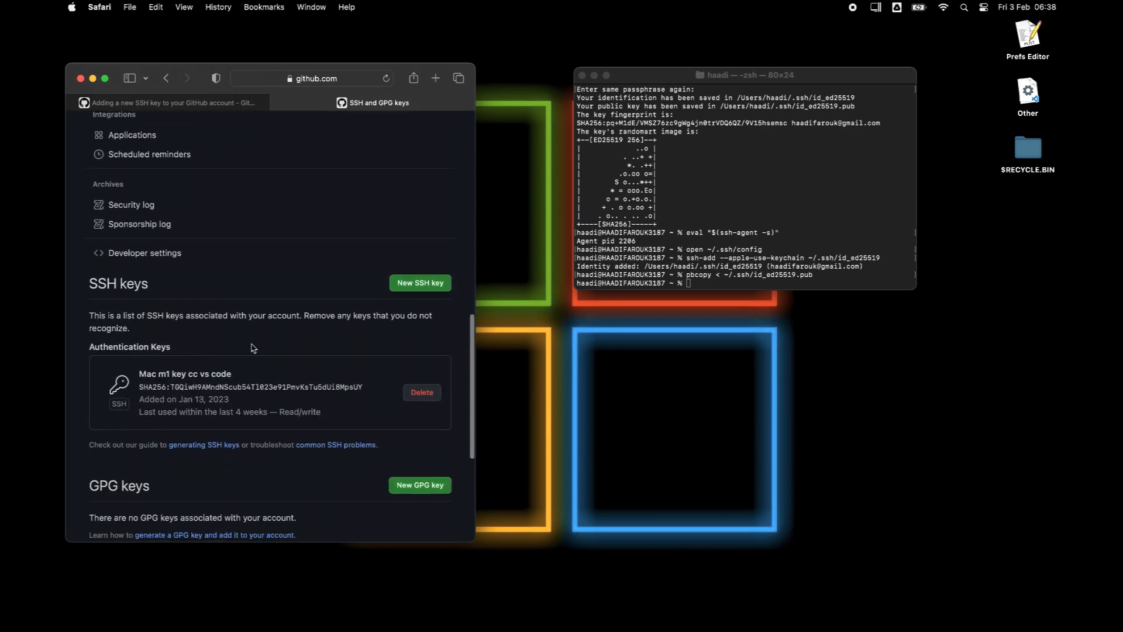
# Delete the old 'Mac m1 key cc vs code' SSH key and confirm permanent removal
pyautogui.click(421, 392)
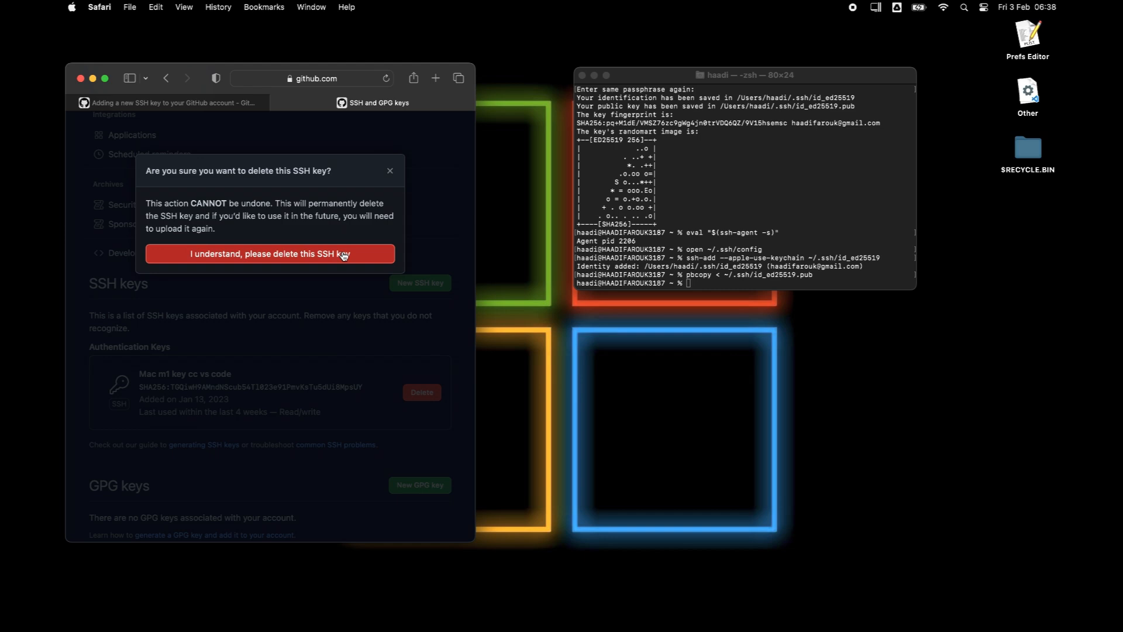
pyautogui.click(269, 253)
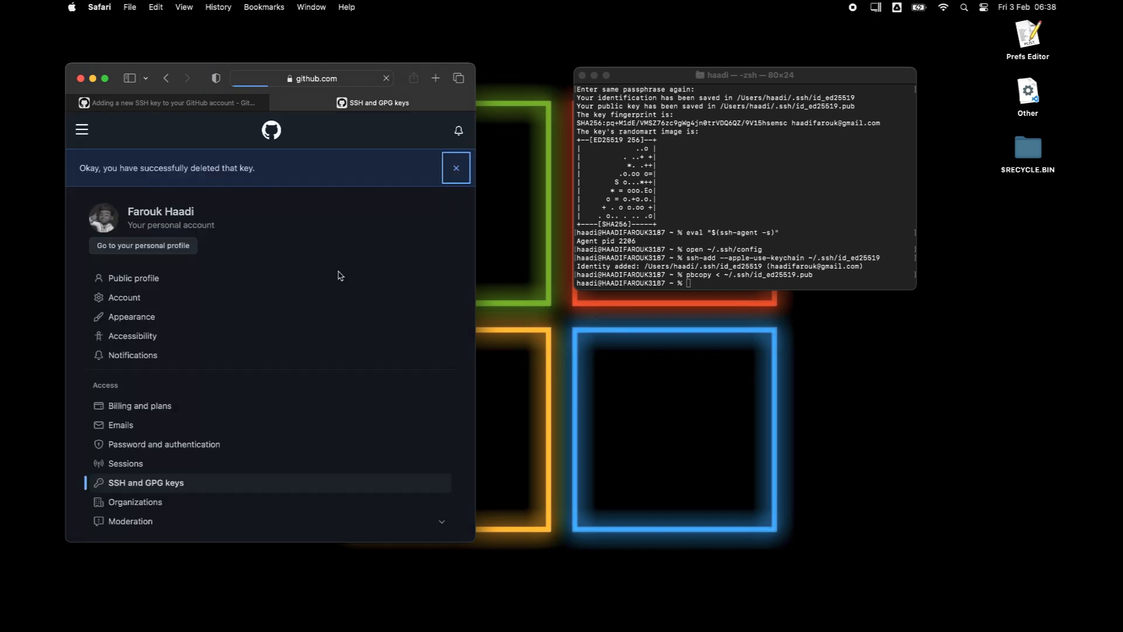
# Add SSH key 'Mac Terminal FEB22' with the ssh-ed25519 public key, confirming via GitHub Mobile
pyautogui.scroll(-3)
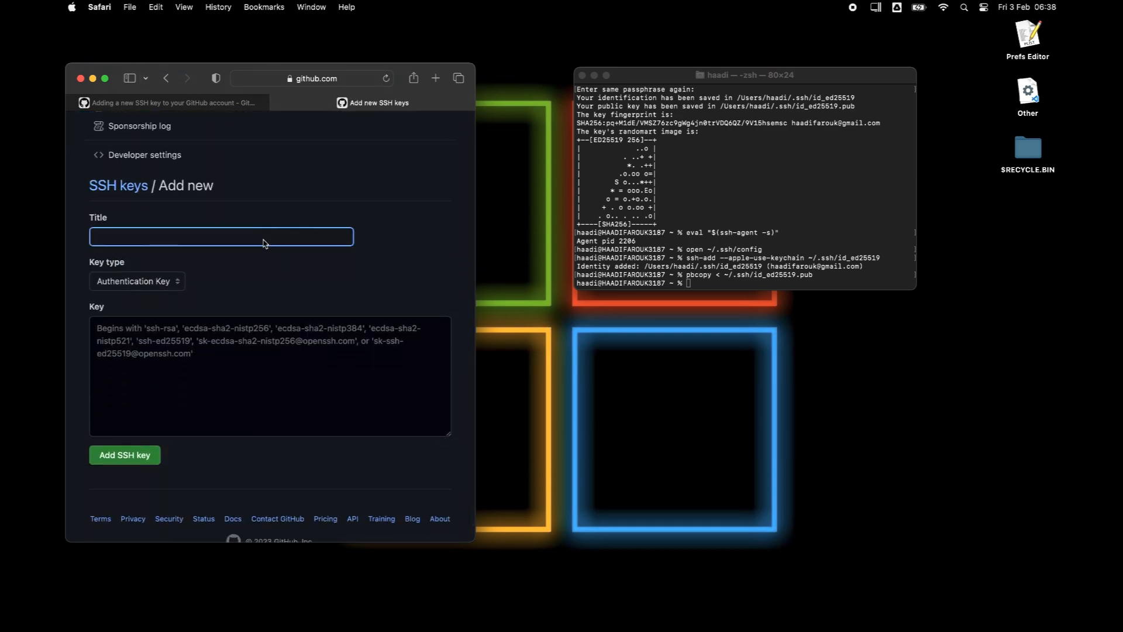
pyautogui.write('Mac Terminal')
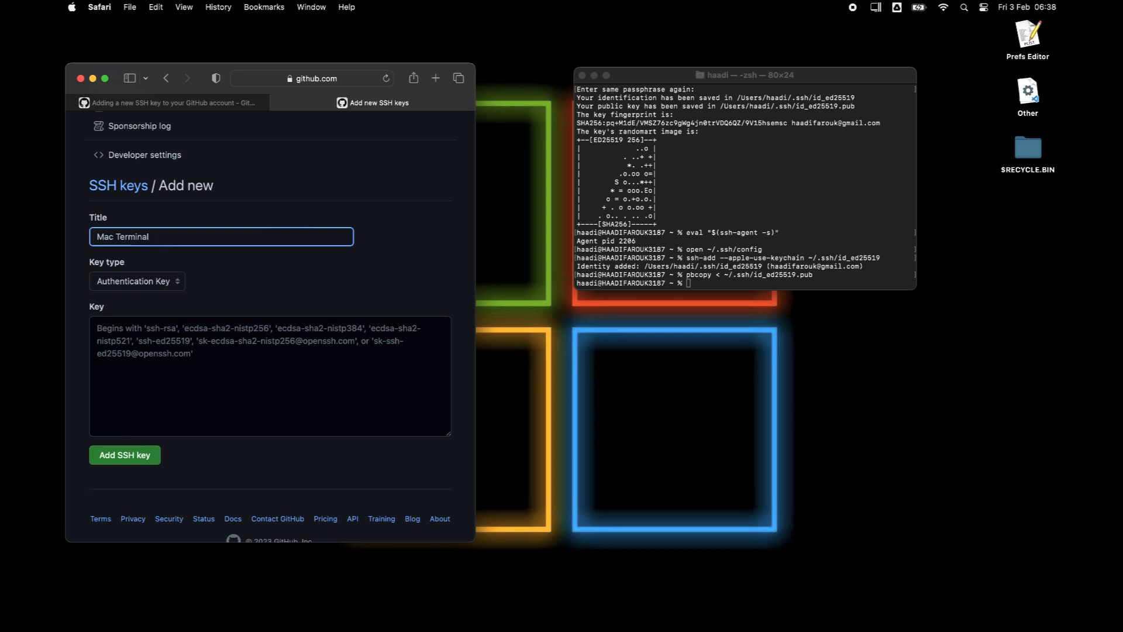
pyautogui.write('FEB22')
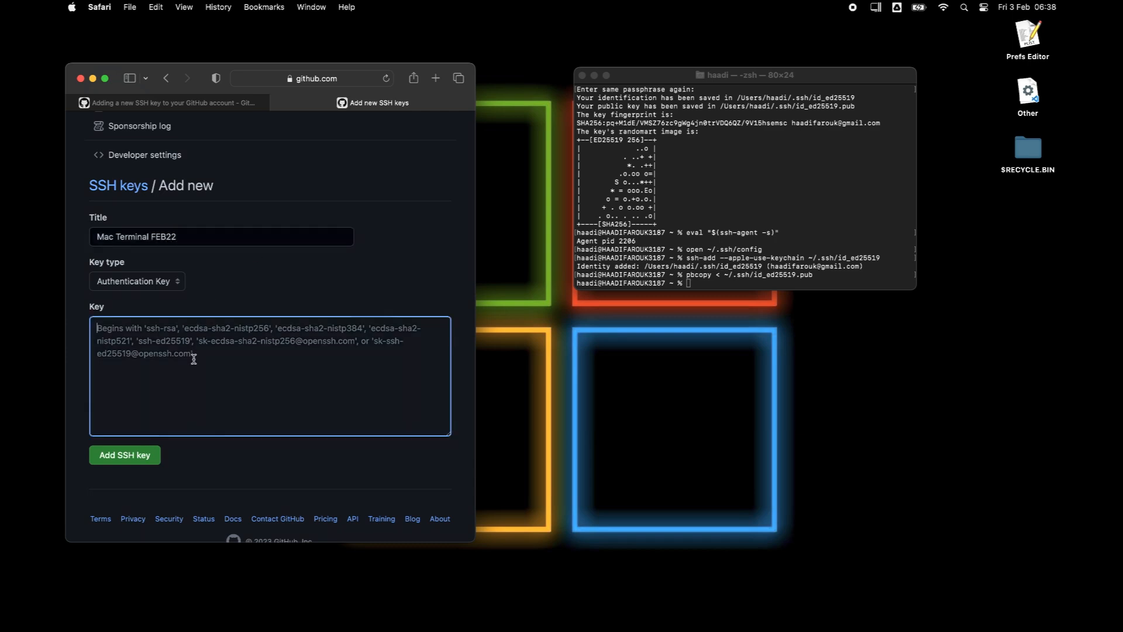
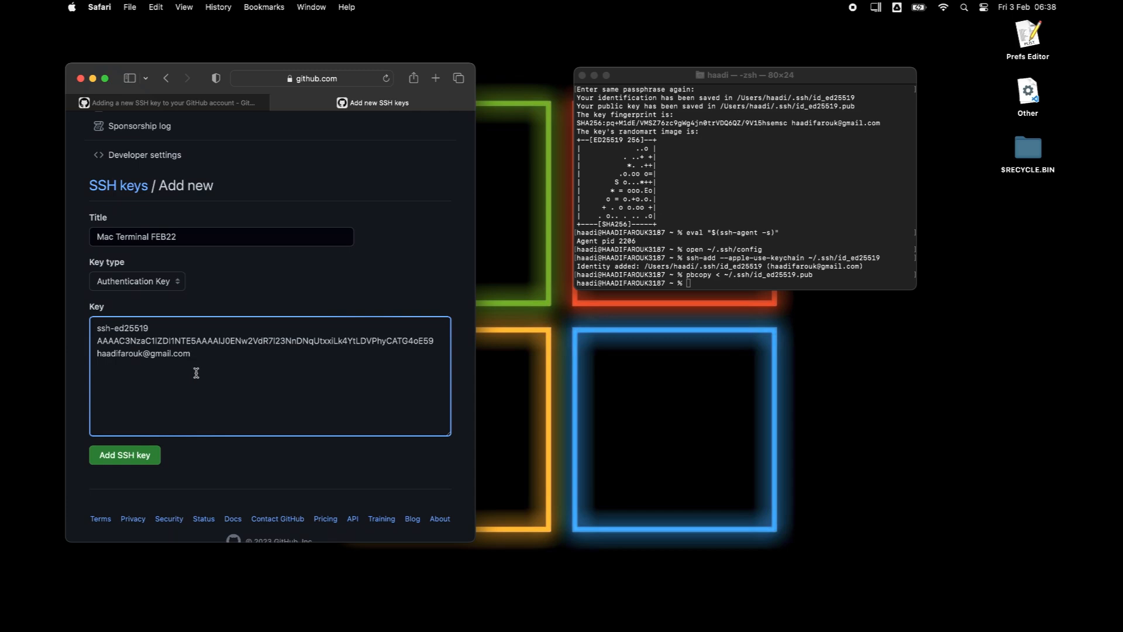
pyautogui.moveTo(140, 464)
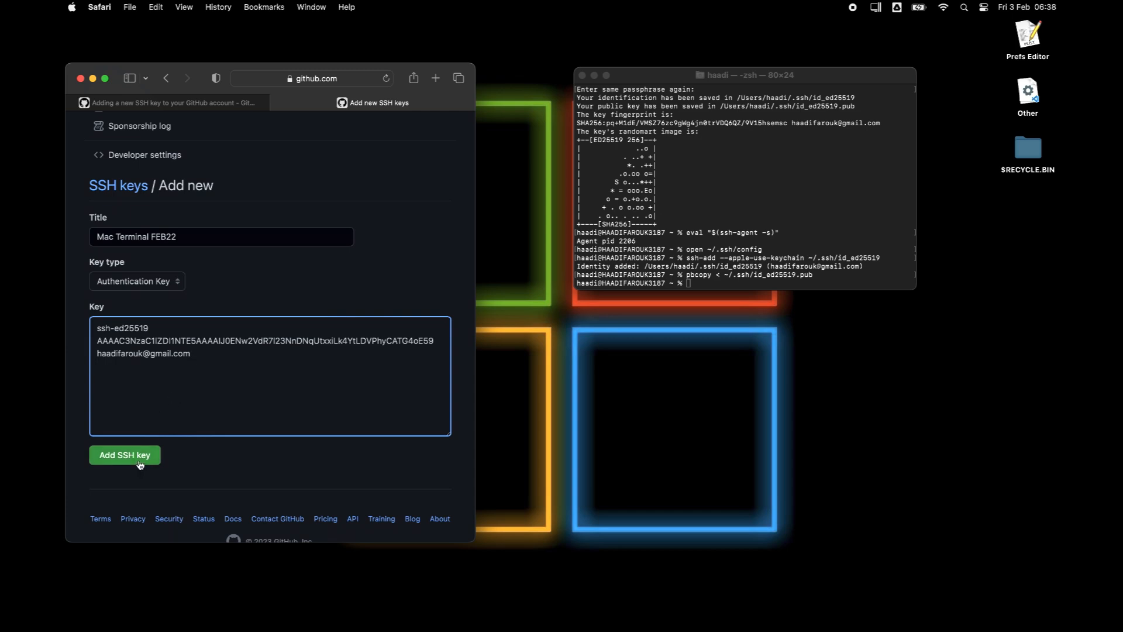
pyautogui.click(124, 454)
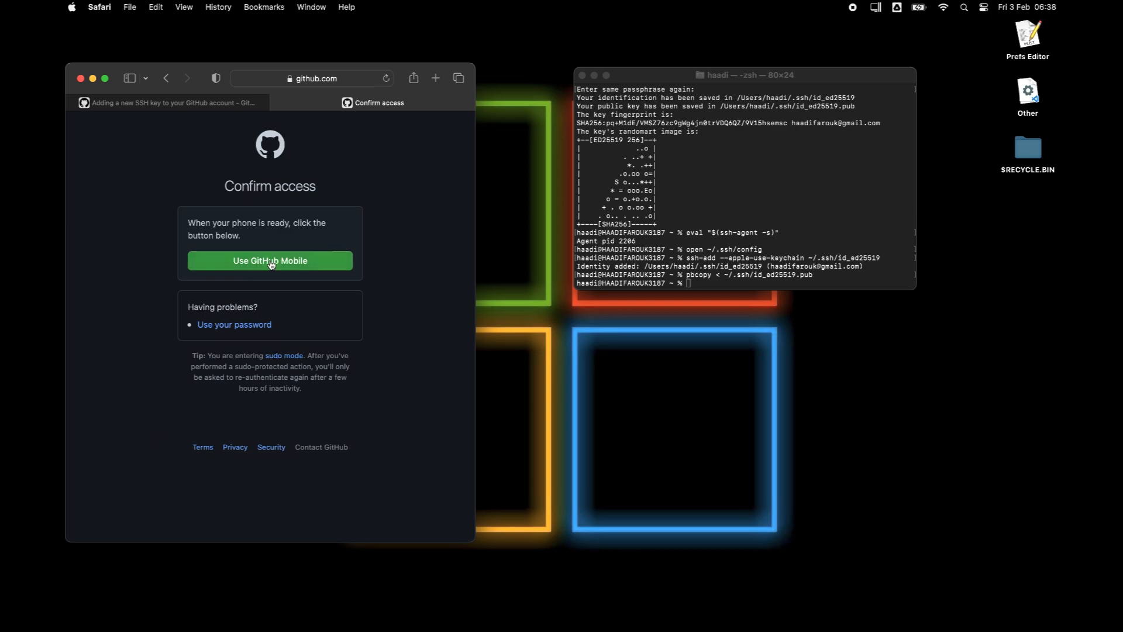
pyautogui.click(269, 259)
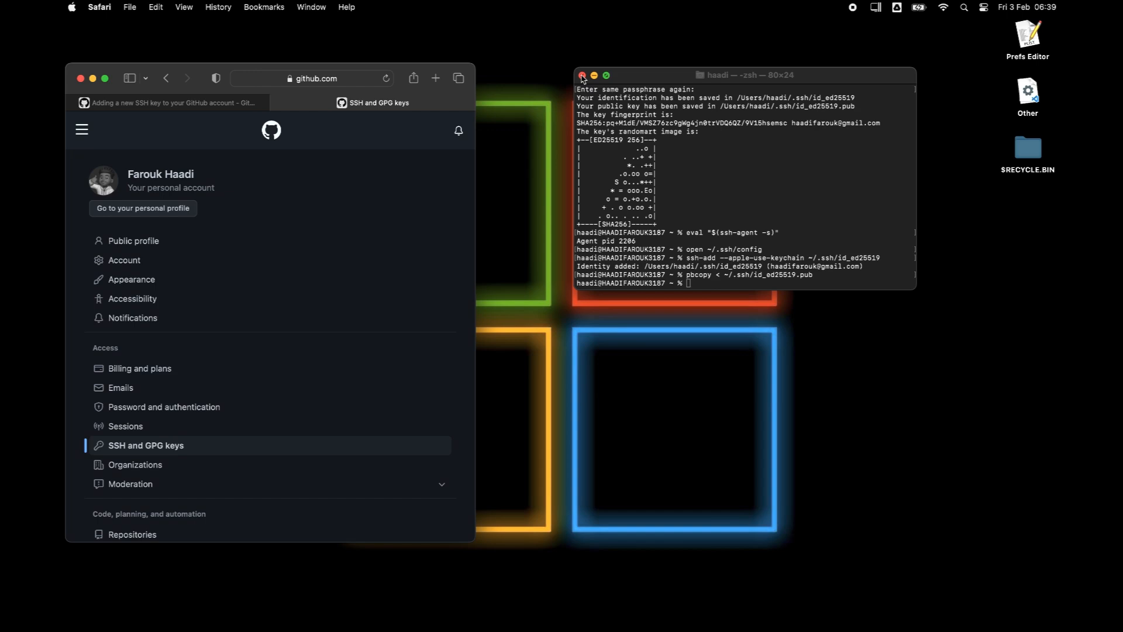